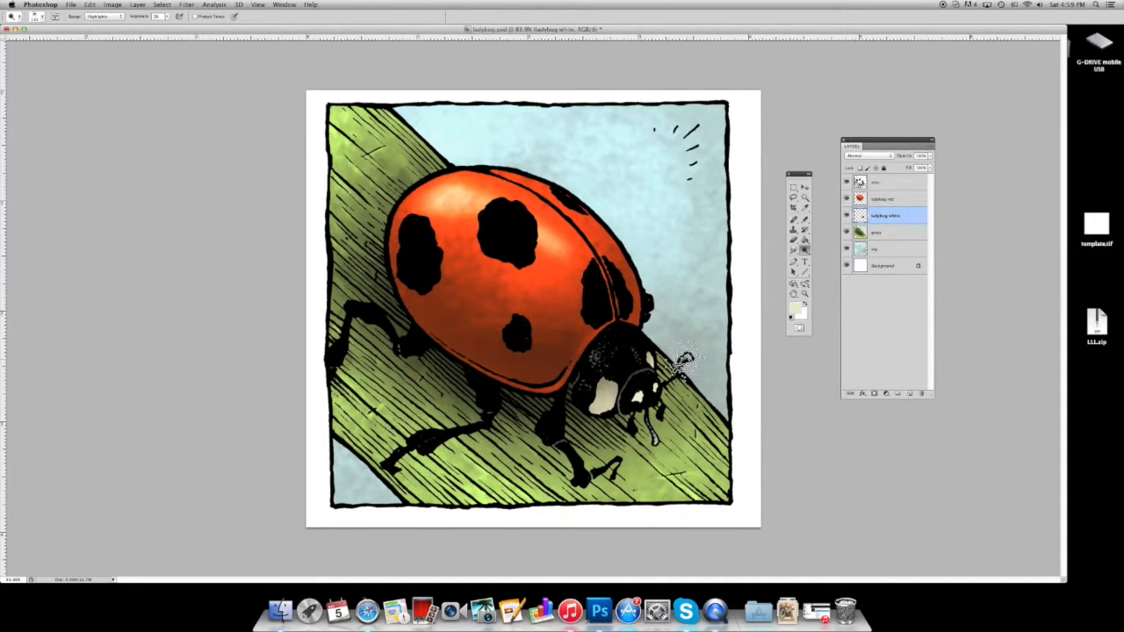
Step: Switch off visibility on the individual colour layers of the ladybug illustration
click(506, 225)
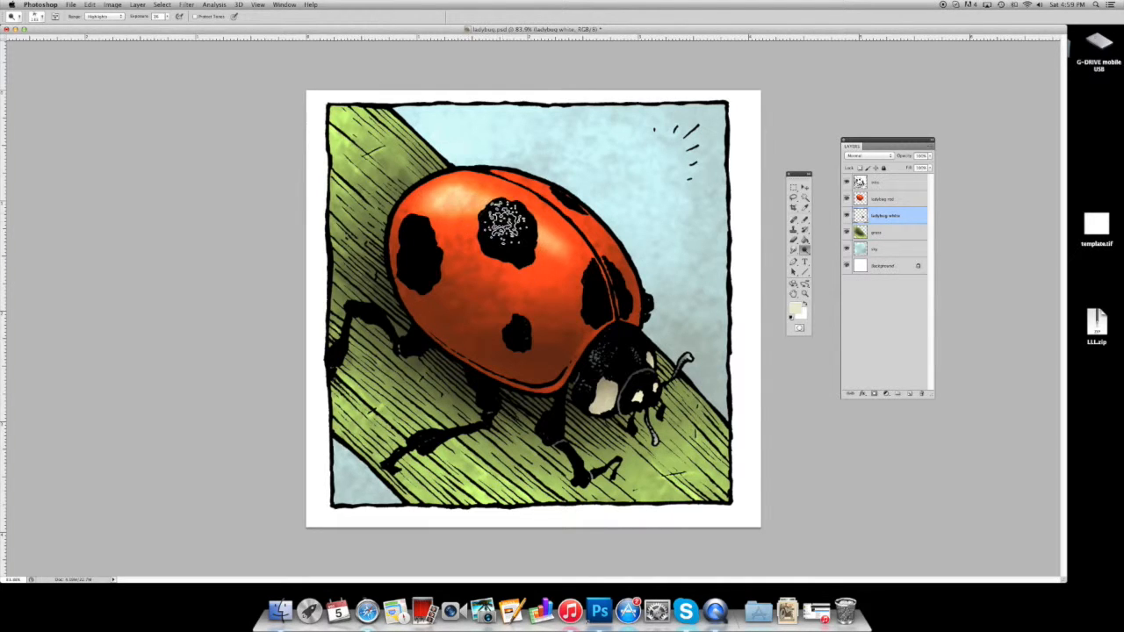
click(500, 219)
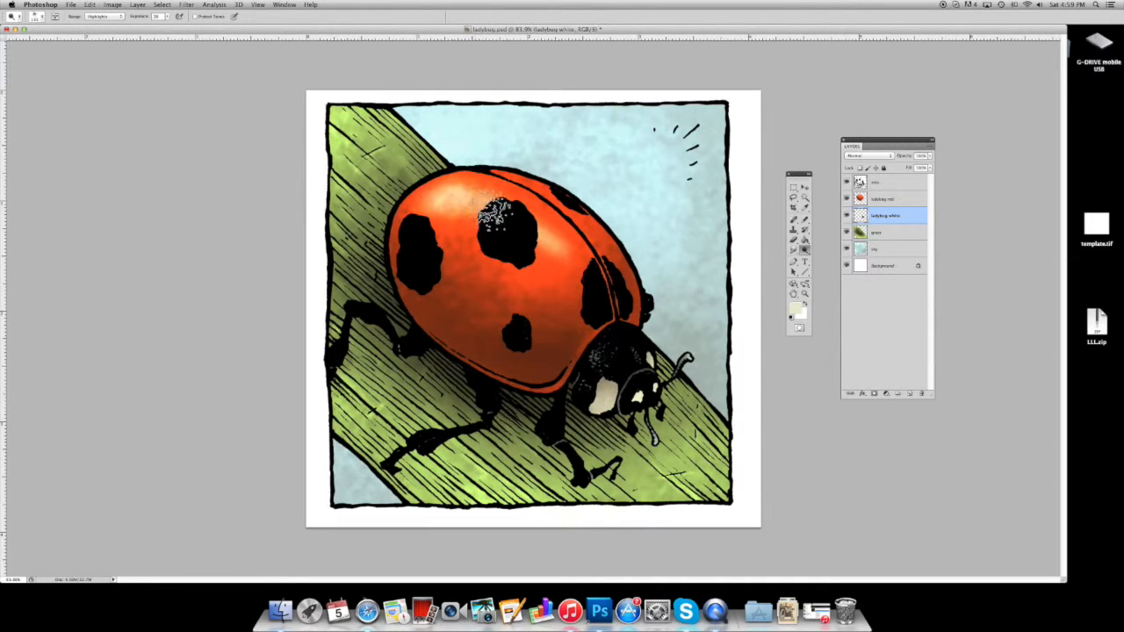
click(492, 219)
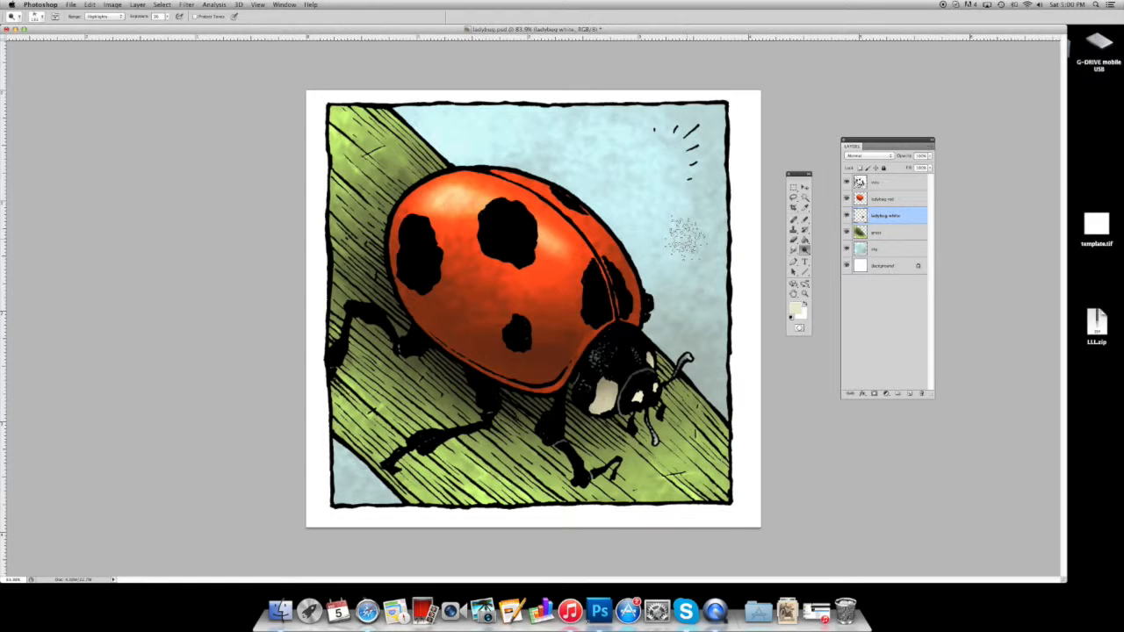
click(488, 281)
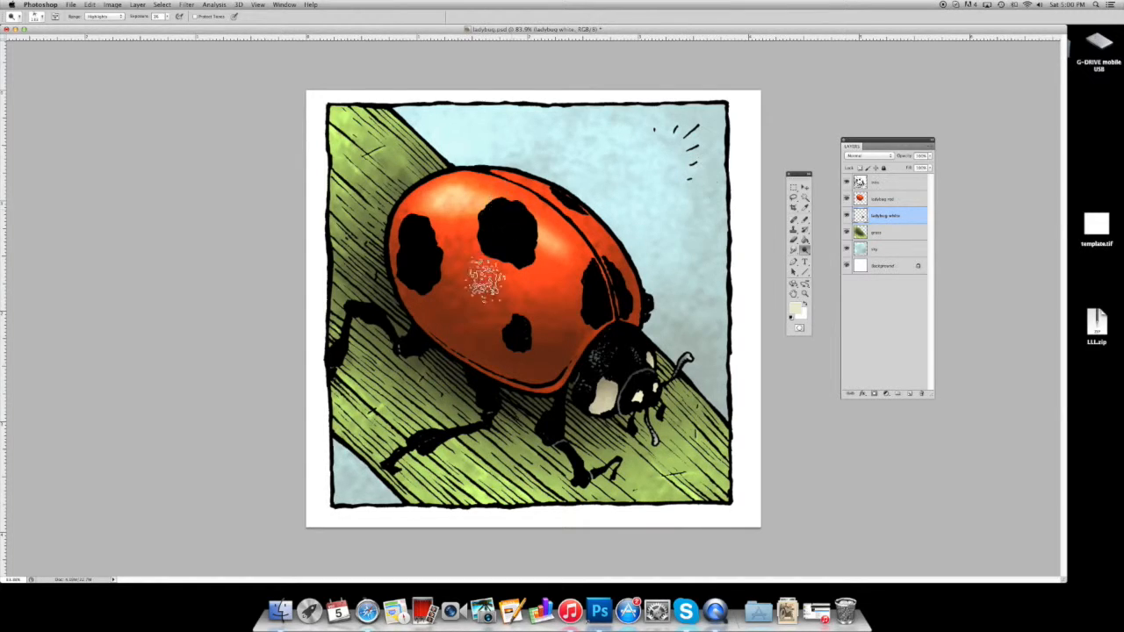
click(636, 307)
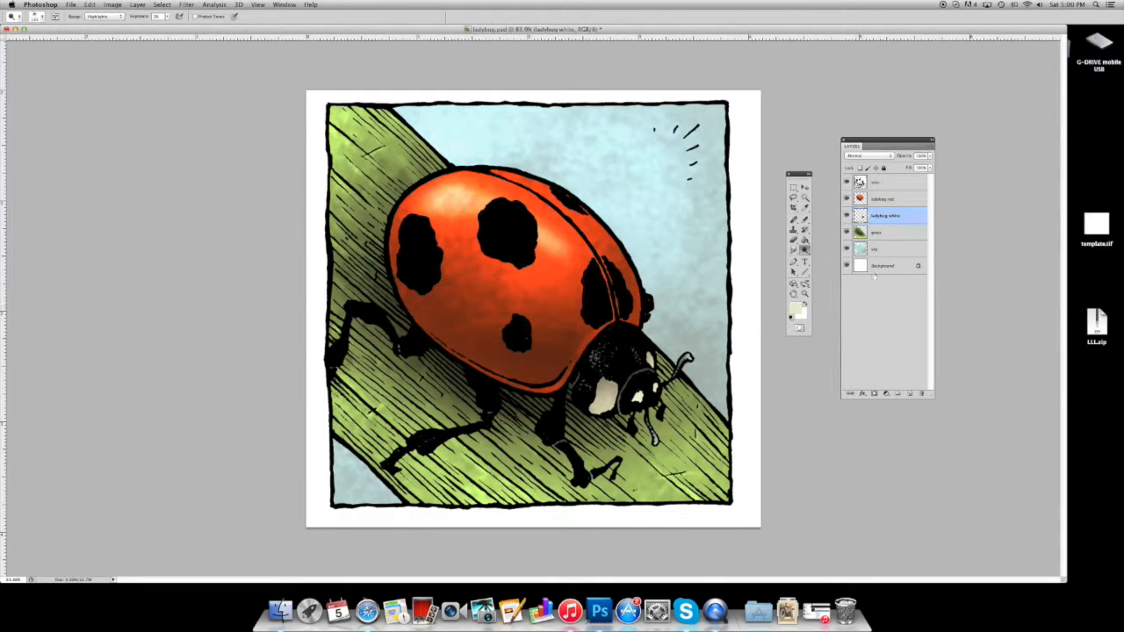
Step: Hide the remaining colouring so only black-and-white line art shows, then reach the layer options
click(887, 181)
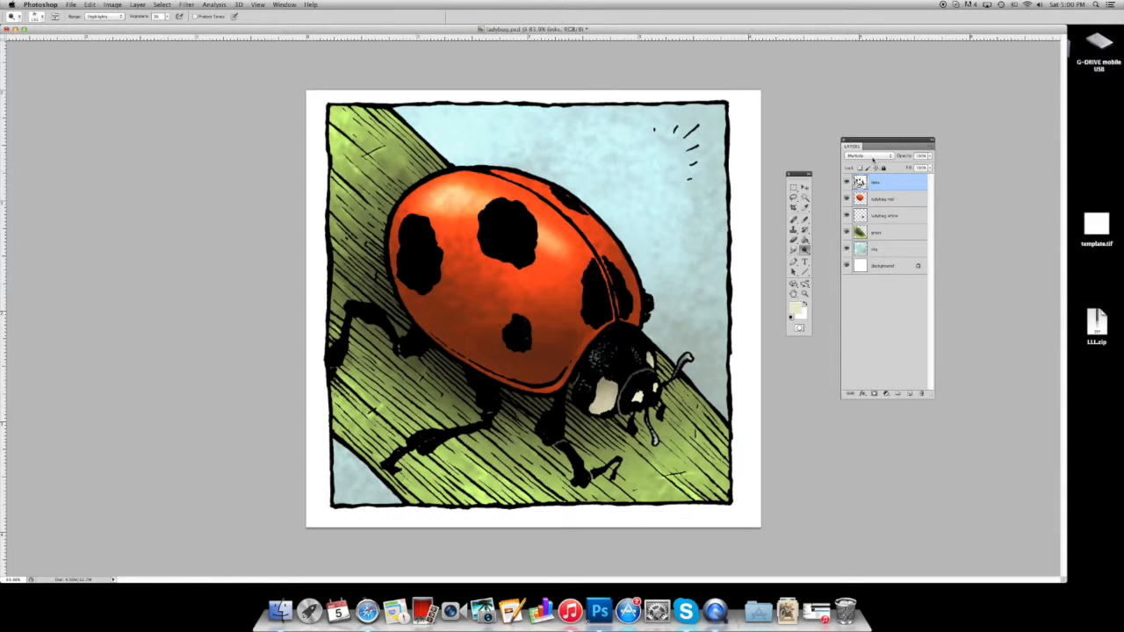
click(869, 156)
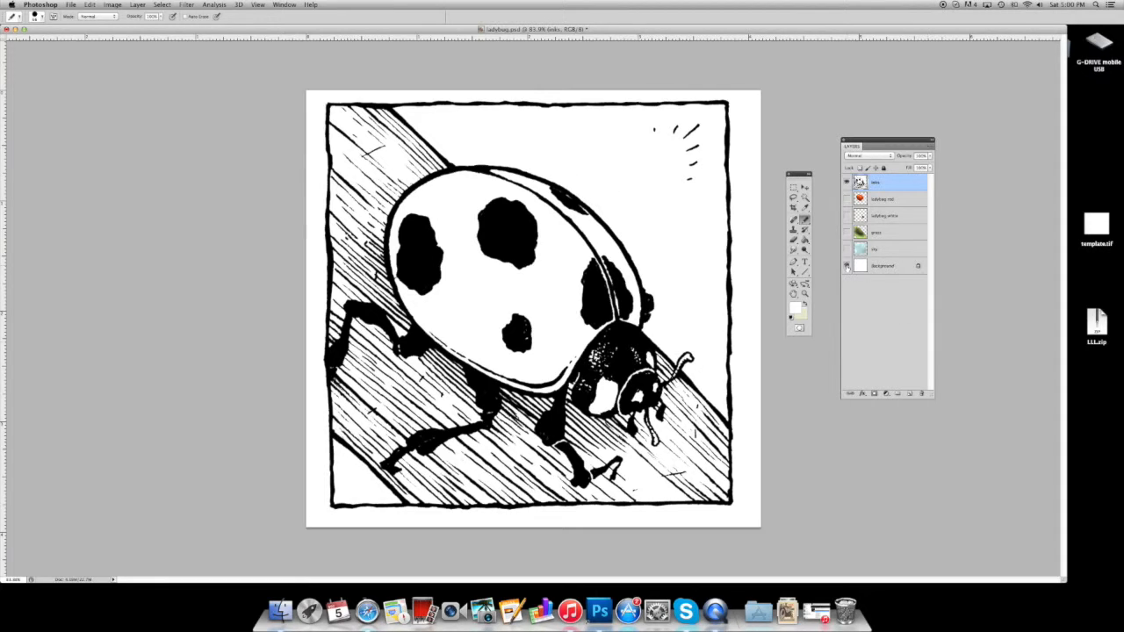
click(846, 265)
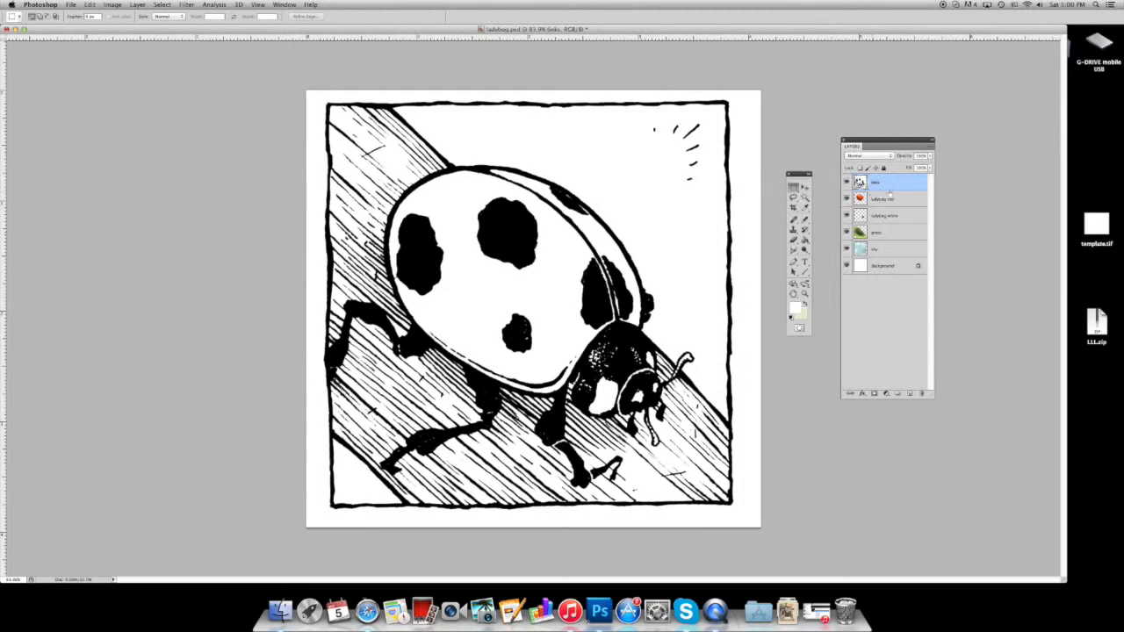
click(864, 154)
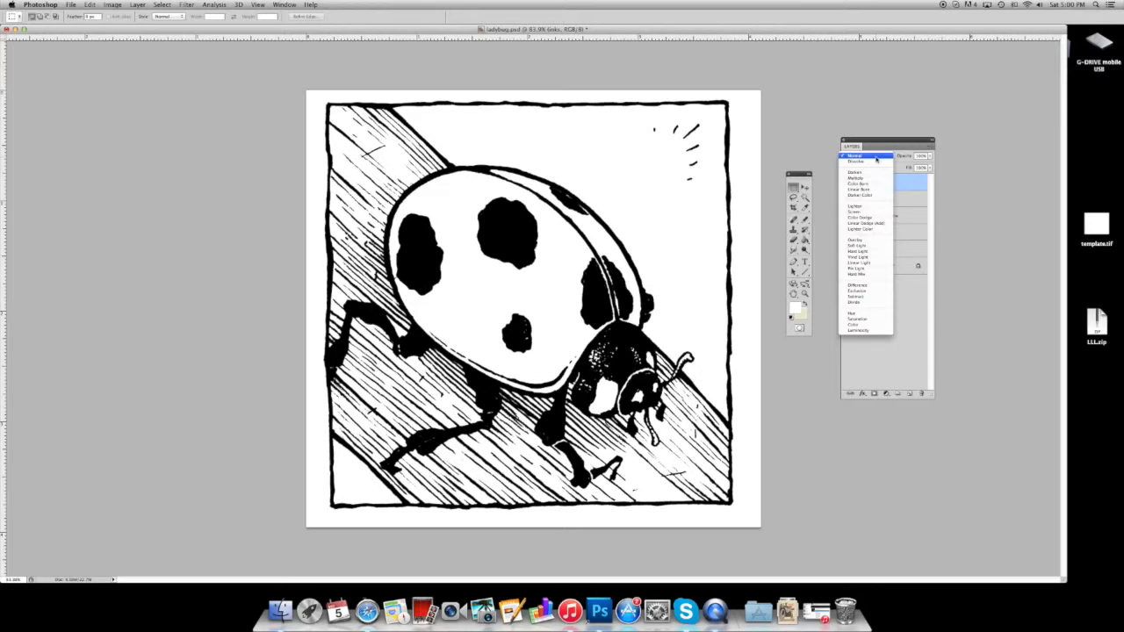
Step: Duplicate the line-art layer as a new layer named masterhold
click(853, 155)
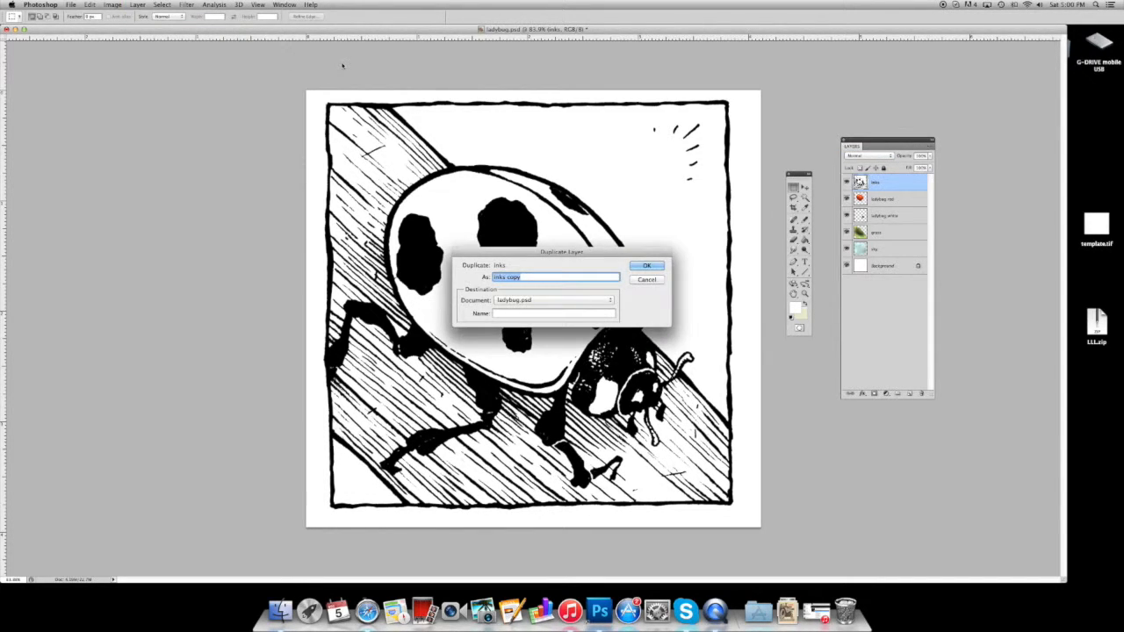
text(masterhold)
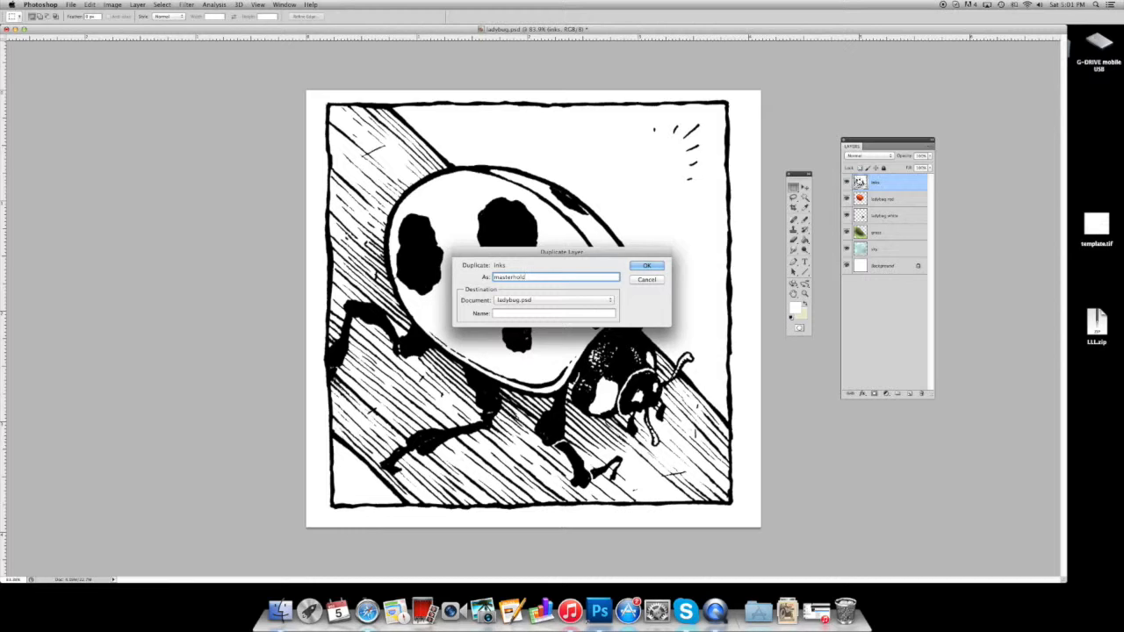
click(646, 265)
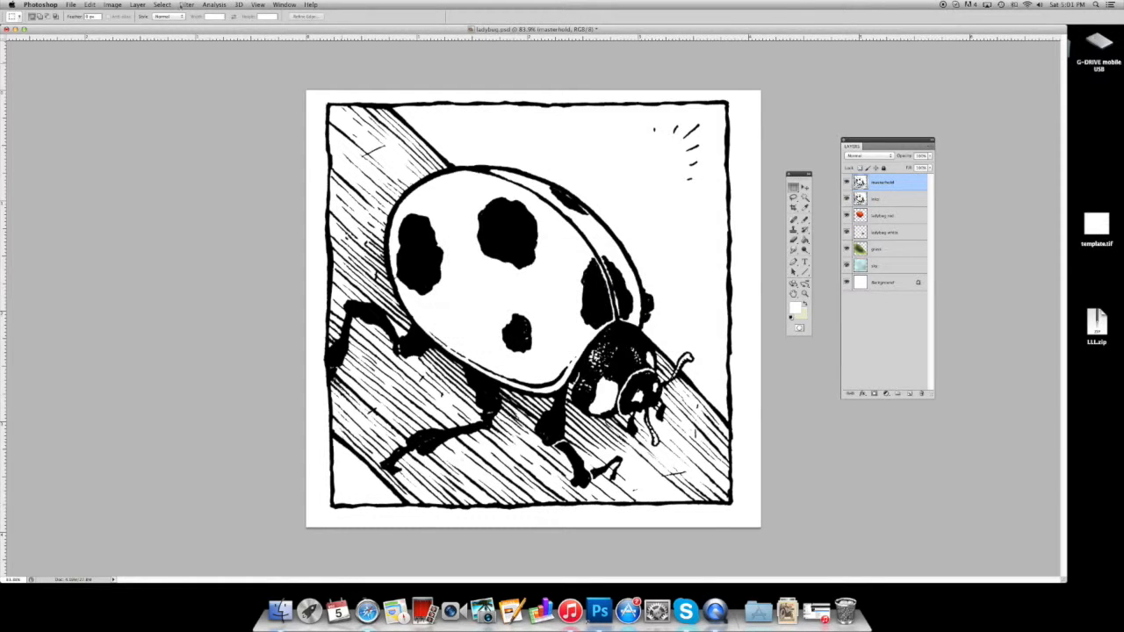
Step: Select the white on masterhold via Color Range so it can be deleted, leaving black lines
click(162, 4)
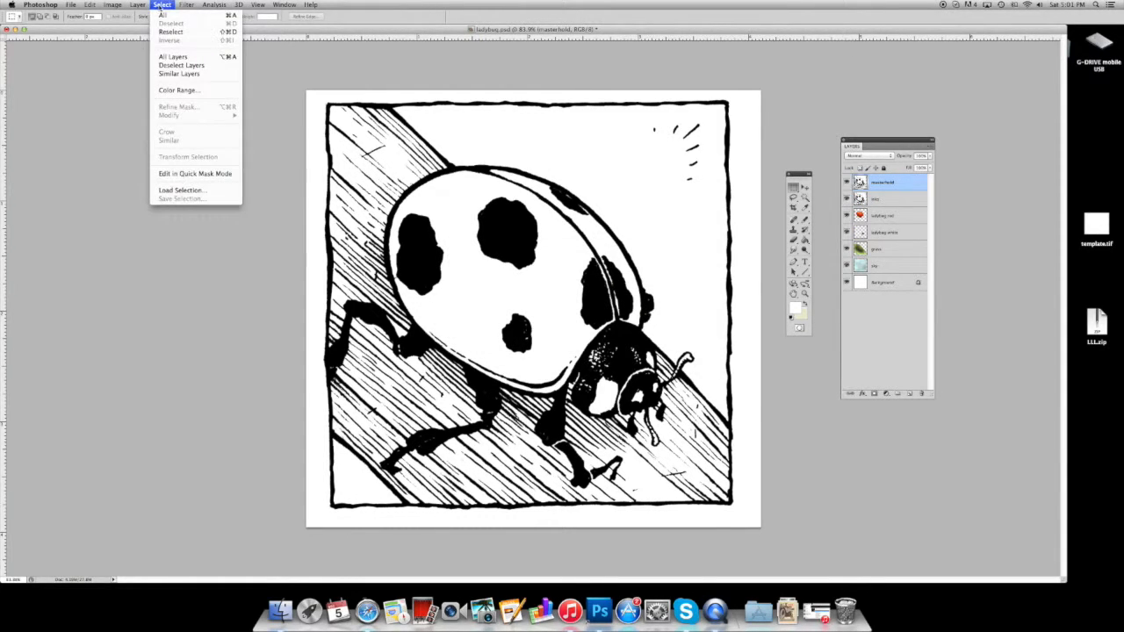
mouse_move(179, 92)
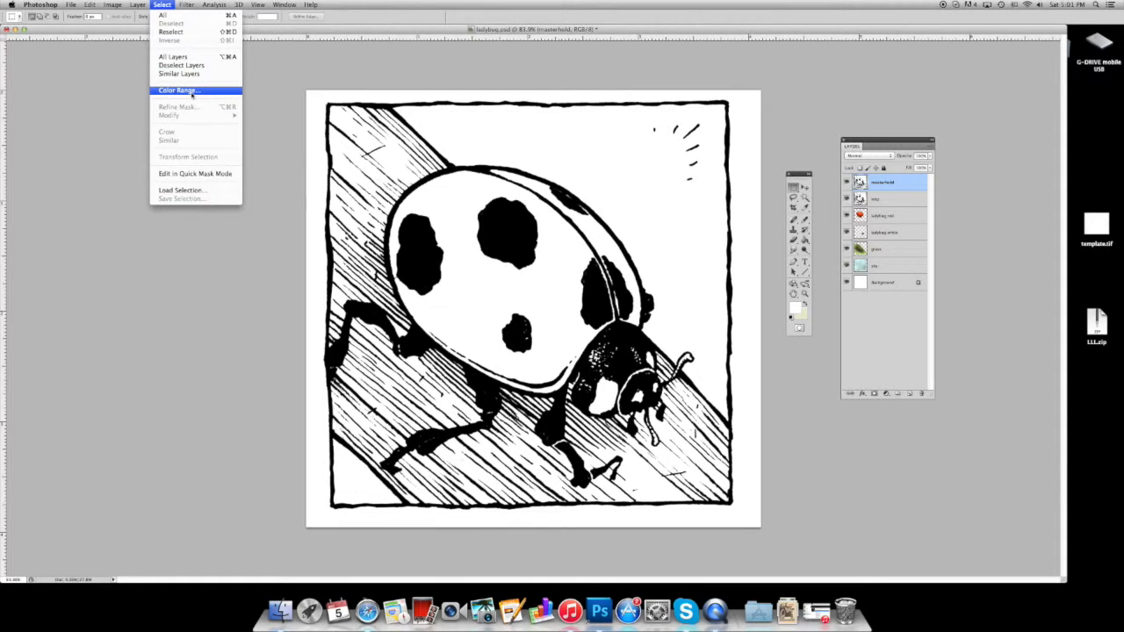
click(179, 91)
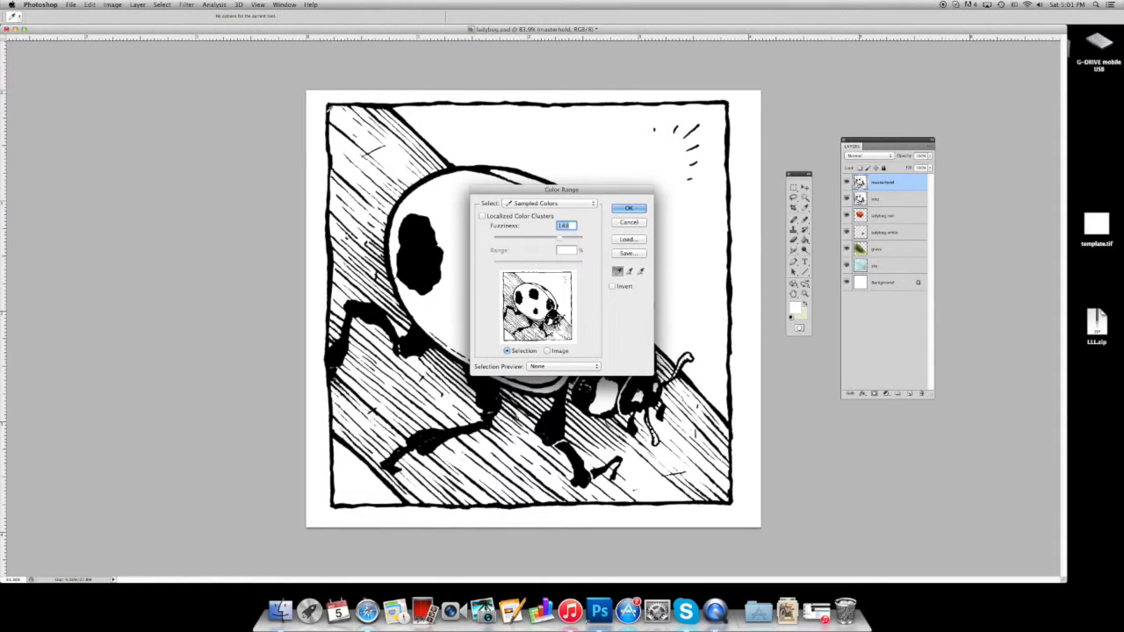
mouse_move(542, 134)
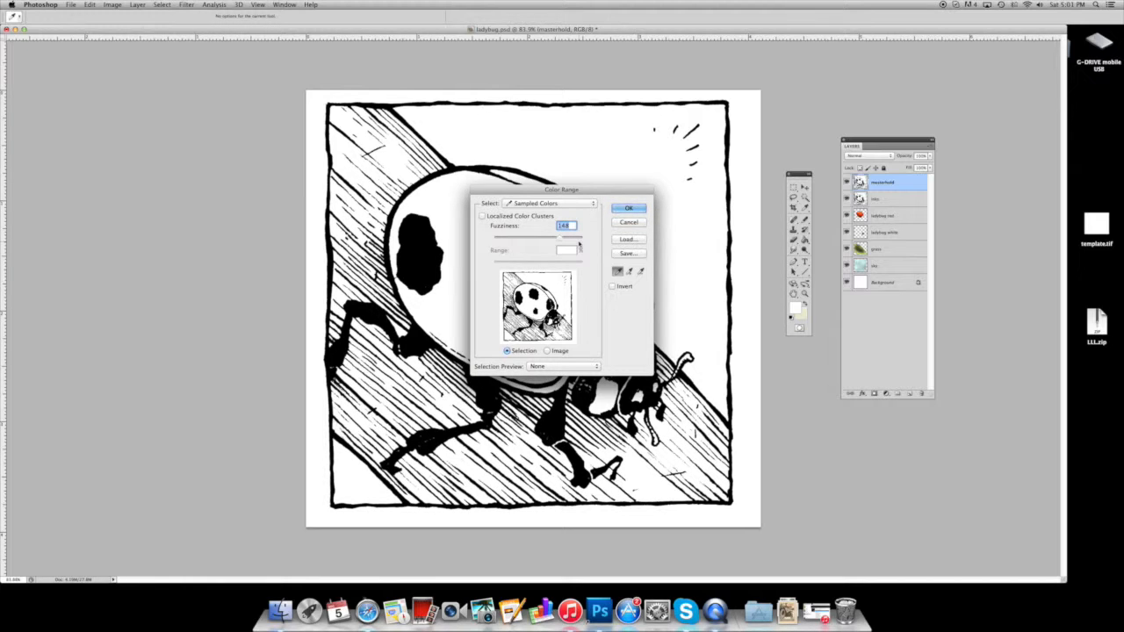
mouse_move(579, 249)
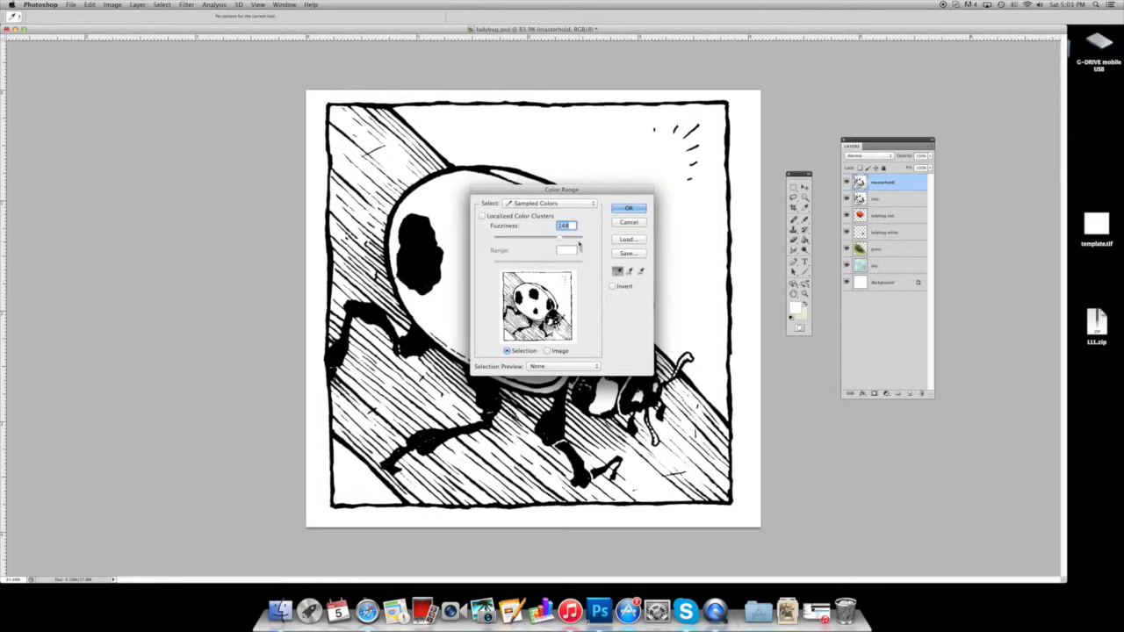
click(629, 207)
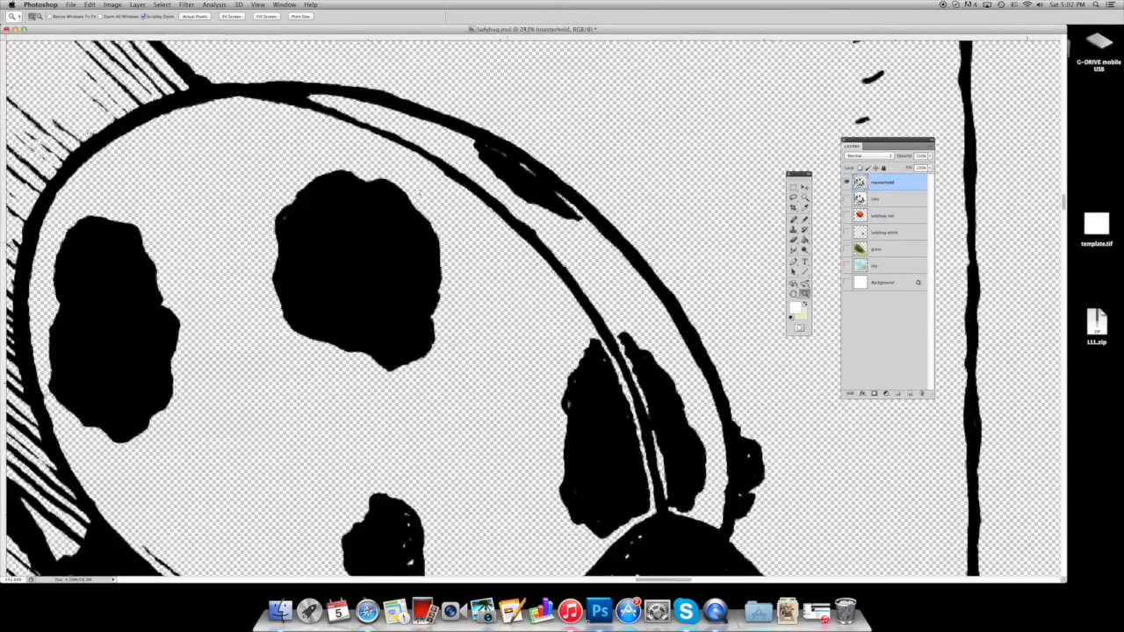
Step: Apply Brightness/Contrast with Brightness 100 to turn the masterhold lines mid grey
click(230, 15)
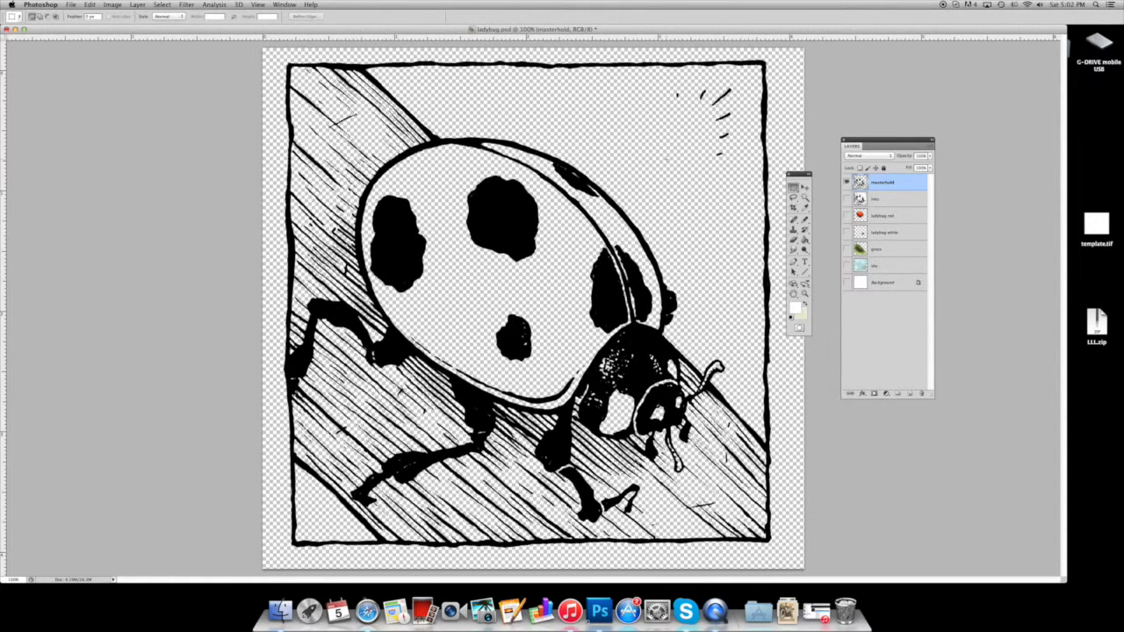
click(113, 5)
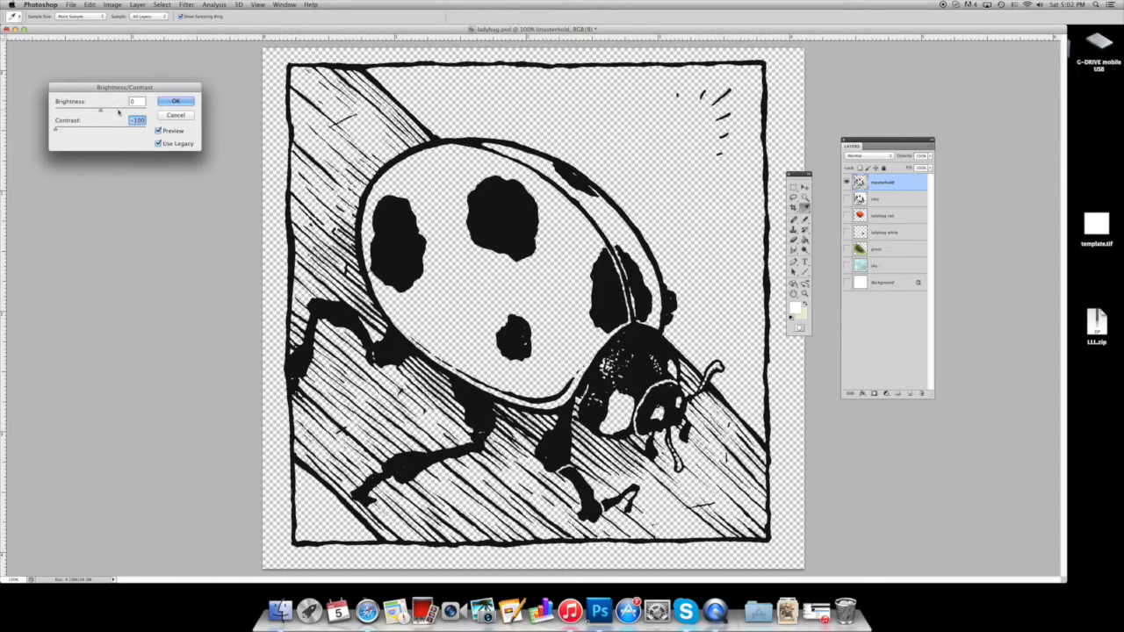
text(100)
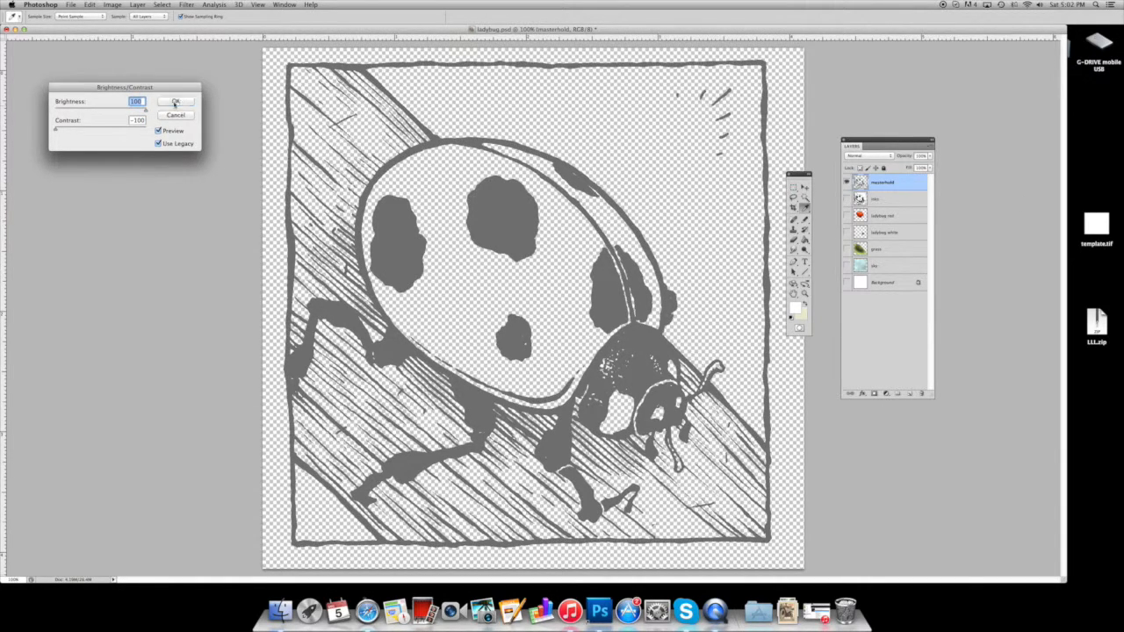
click(175, 100)
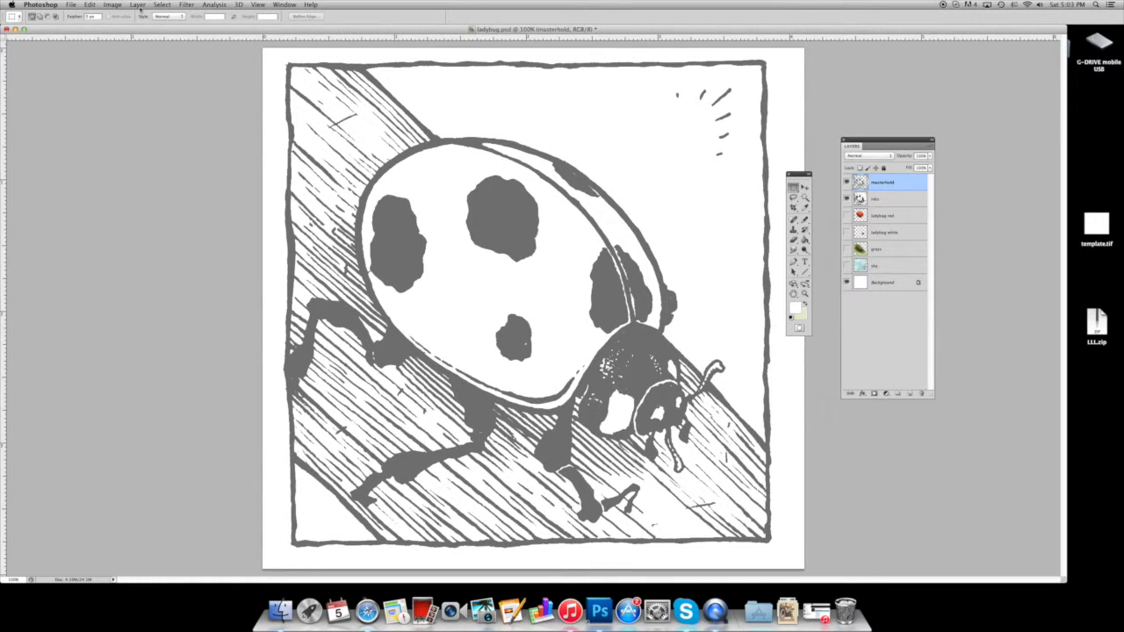
Step: Duplicate the grey masterhold layer under a new name starting "spots and"
click(112, 4)
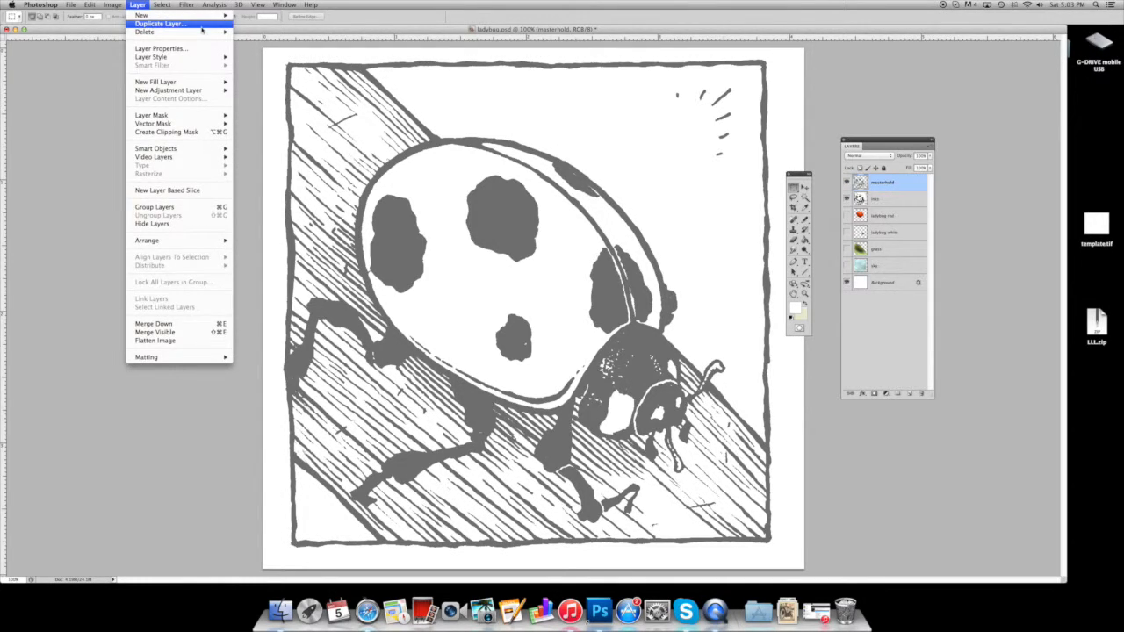
click(160, 25)
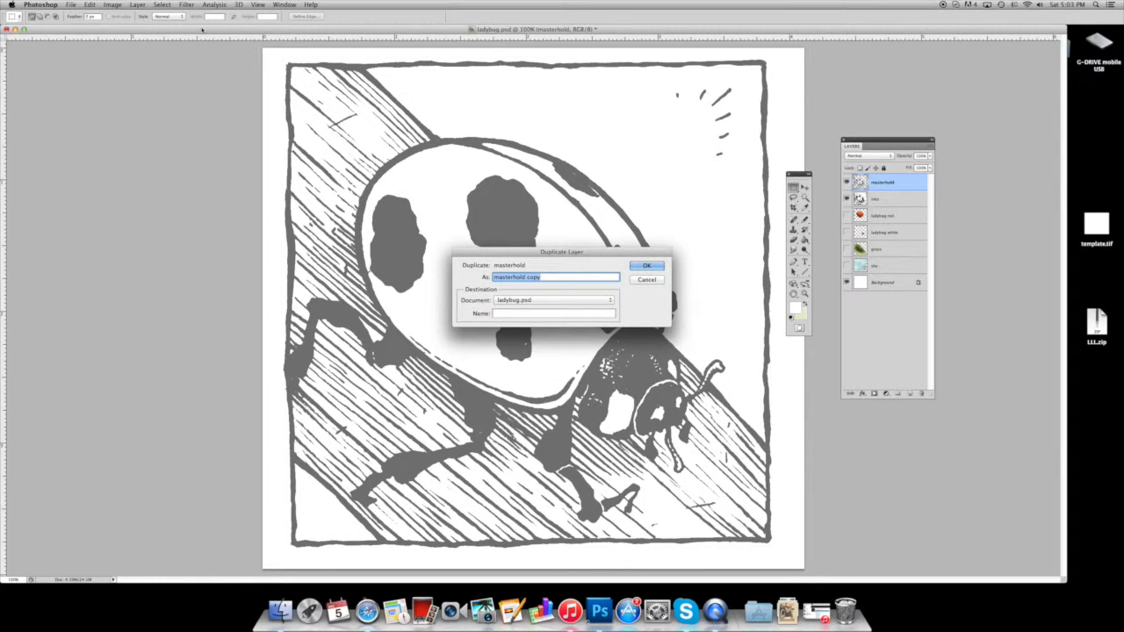
text(spots and)
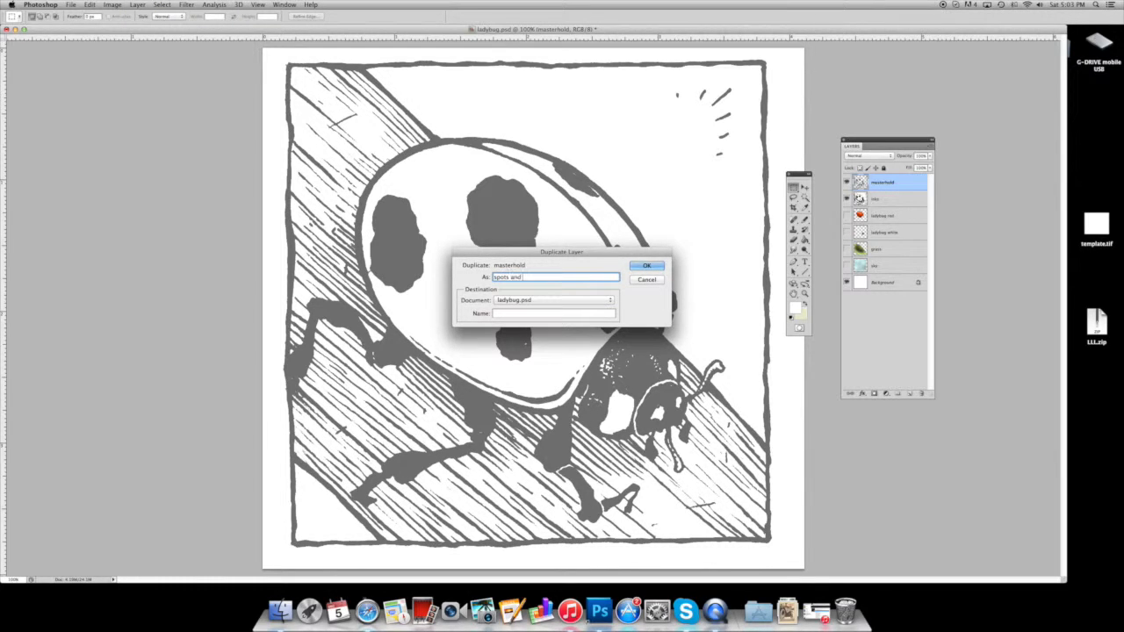
click(646, 265)
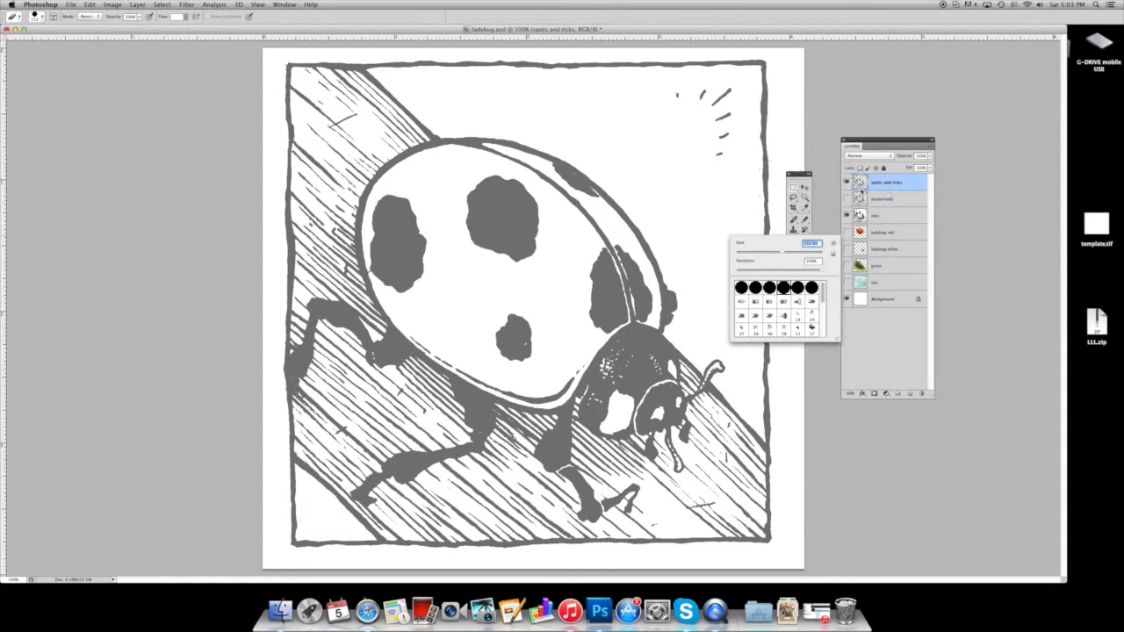
mouse_move(747, 207)
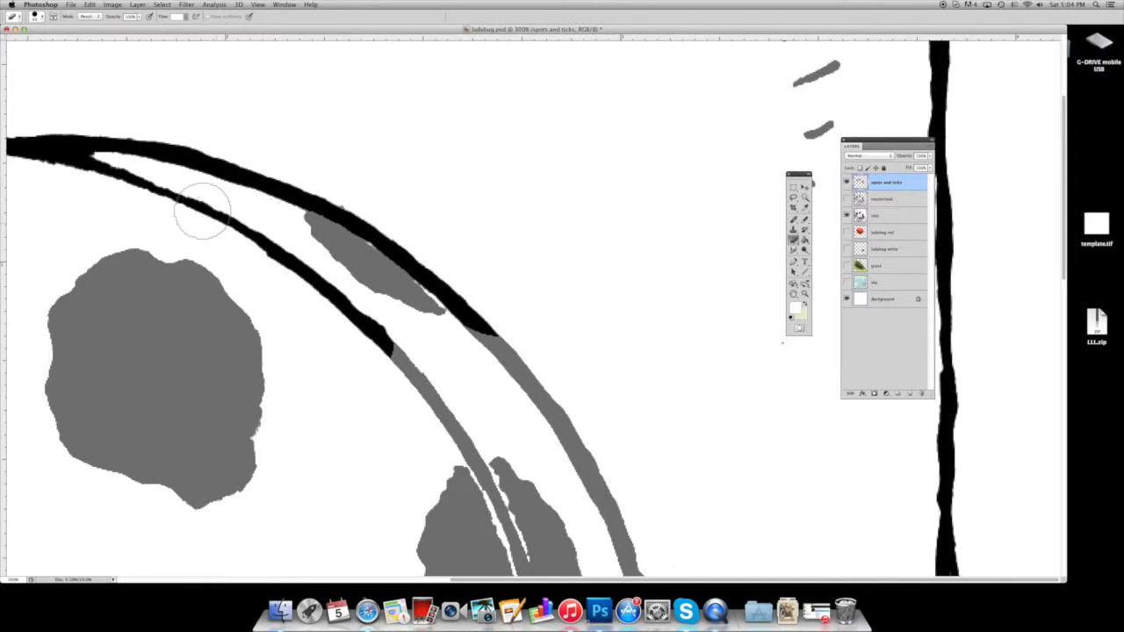
Step: Paint and tidy solid black where the shell edge meets the head
drag(202, 211, 489, 342)
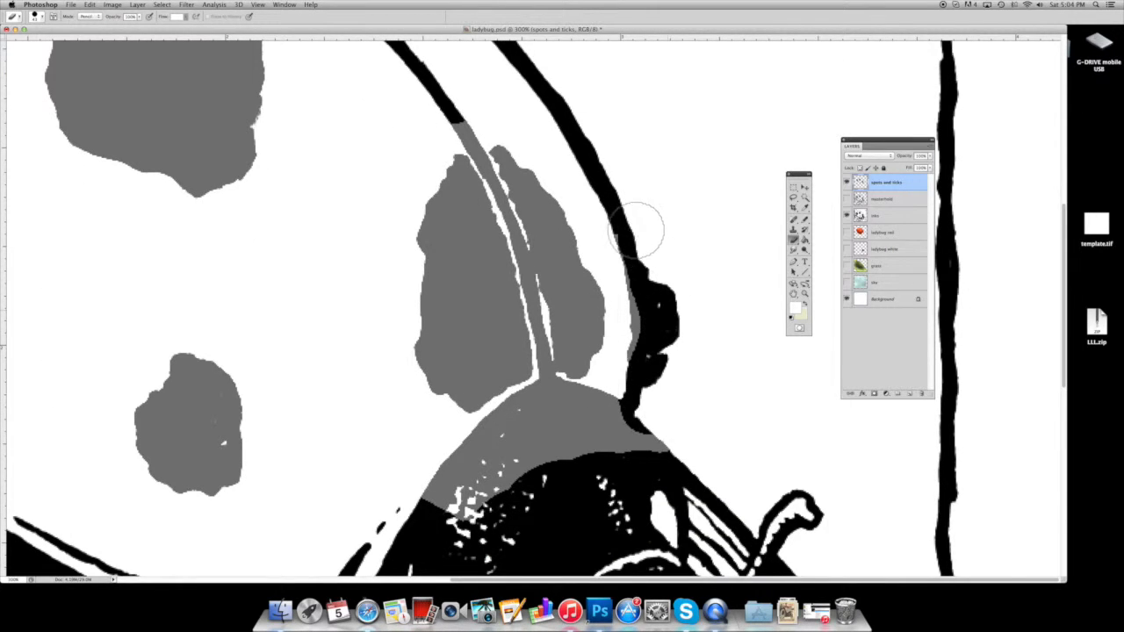
drag(636, 232, 548, 412)
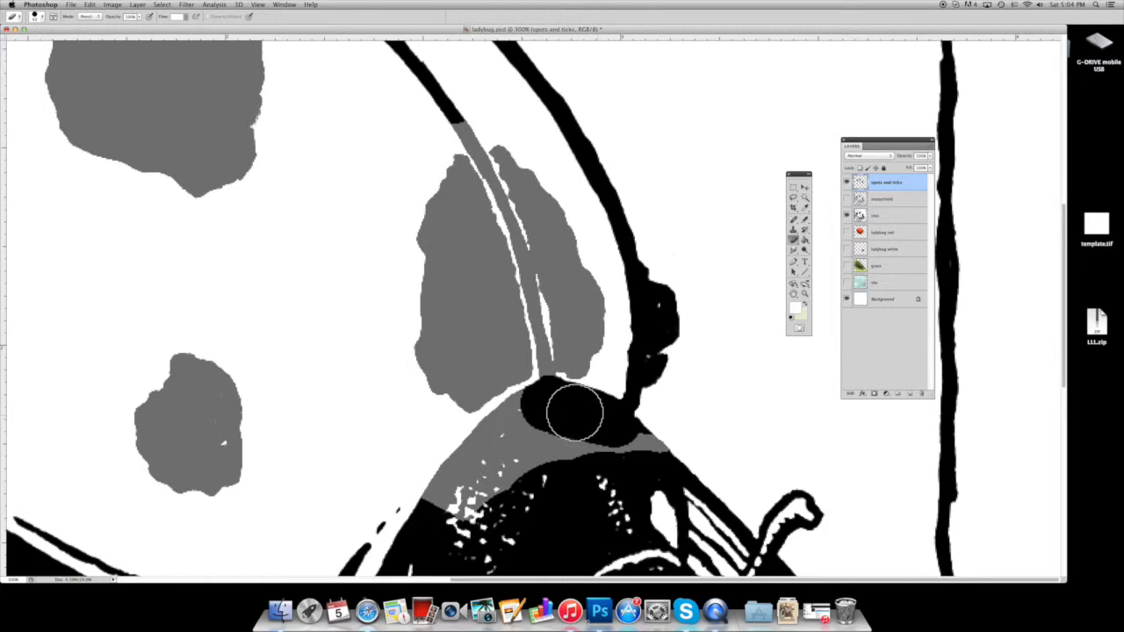
drag(576, 413, 541, 406)
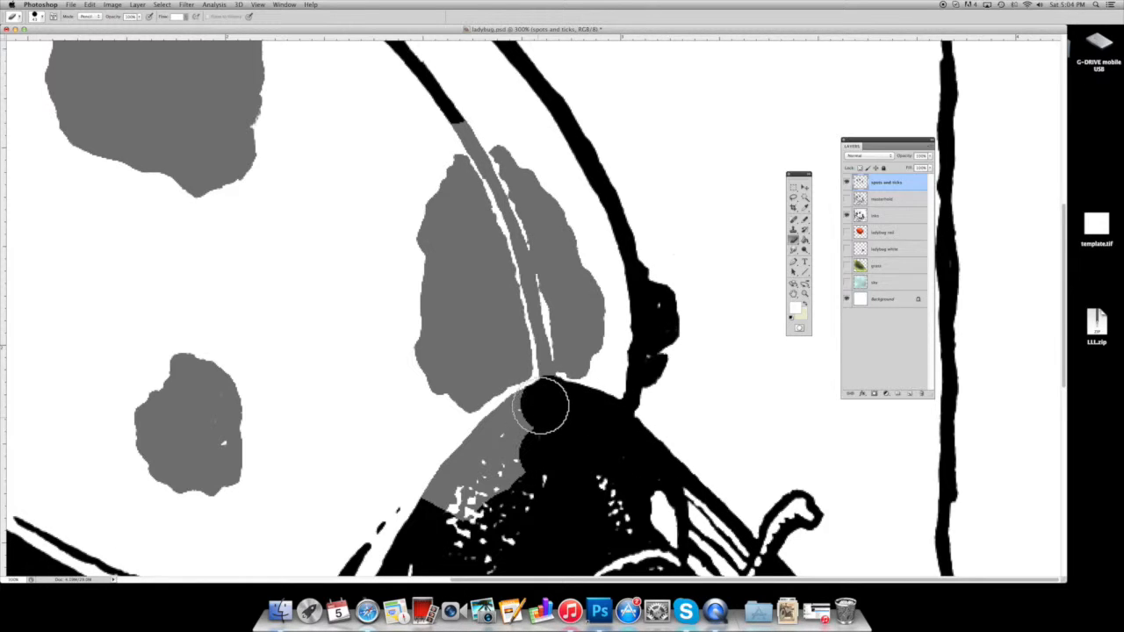
drag(541, 404, 512, 500)
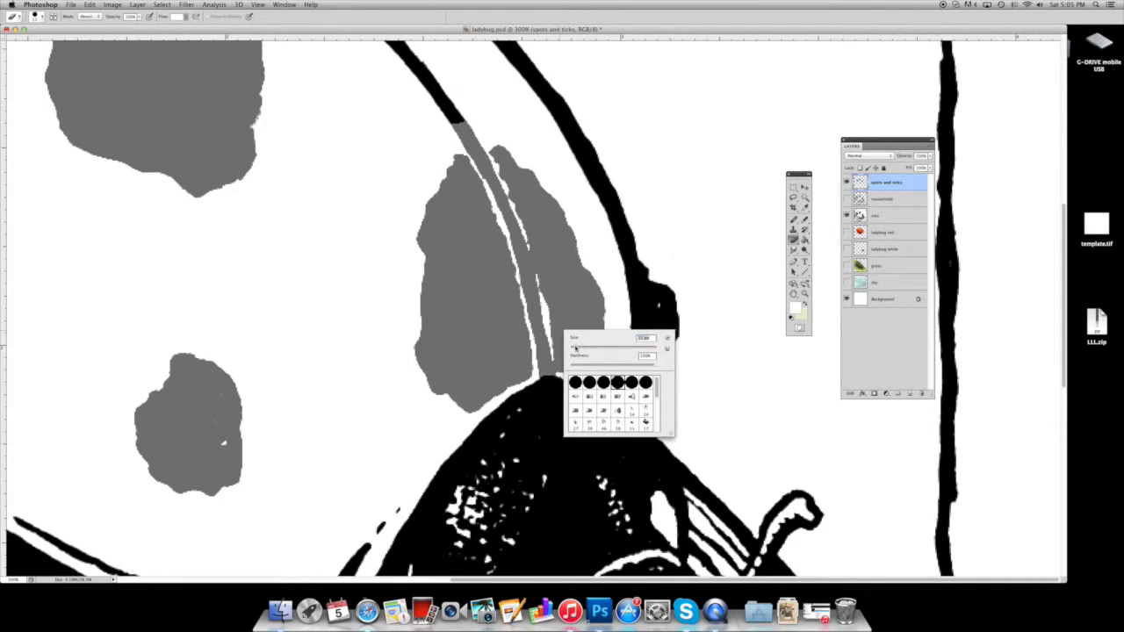
Step: With a smaller brush, blacken the wing-split line through the grey spot
click(516, 239)
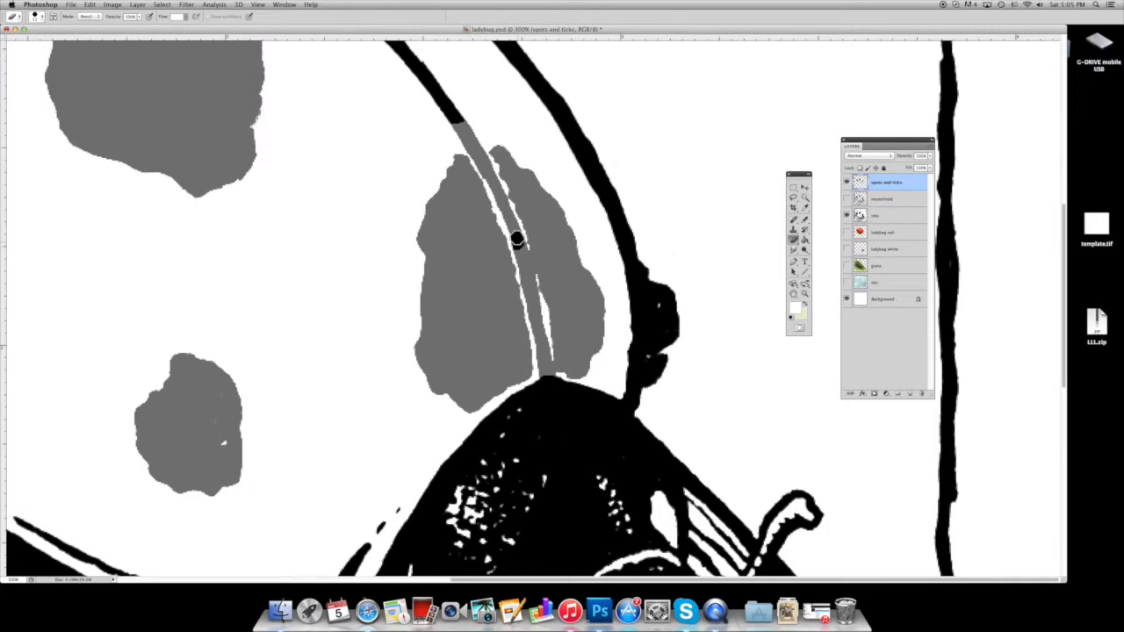
drag(516, 239, 499, 189)
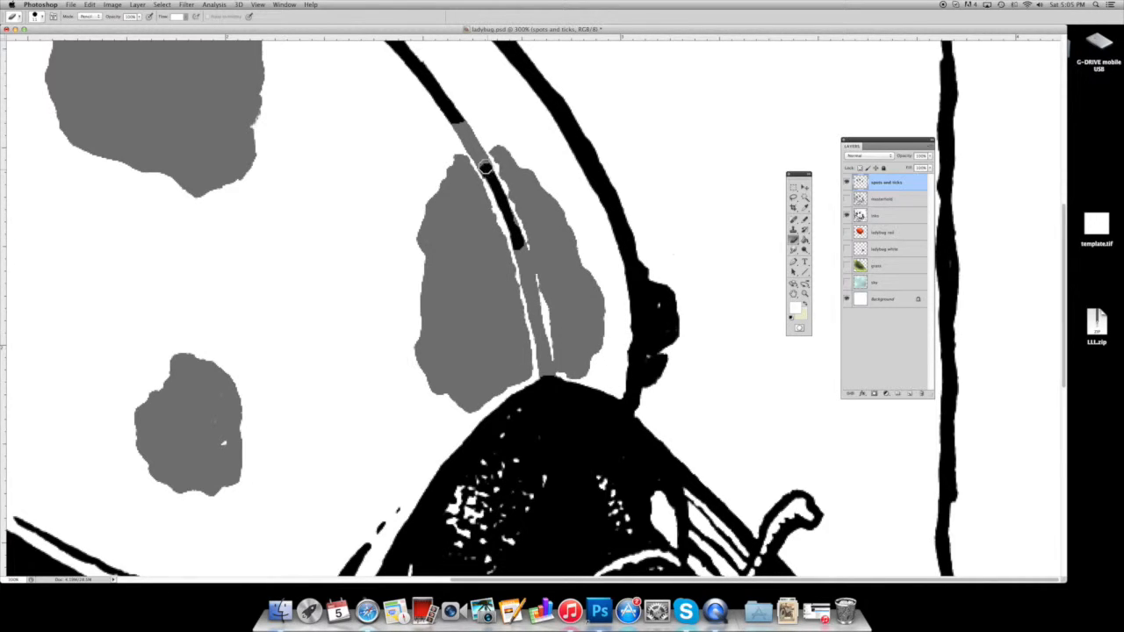
drag(488, 172, 478, 142)
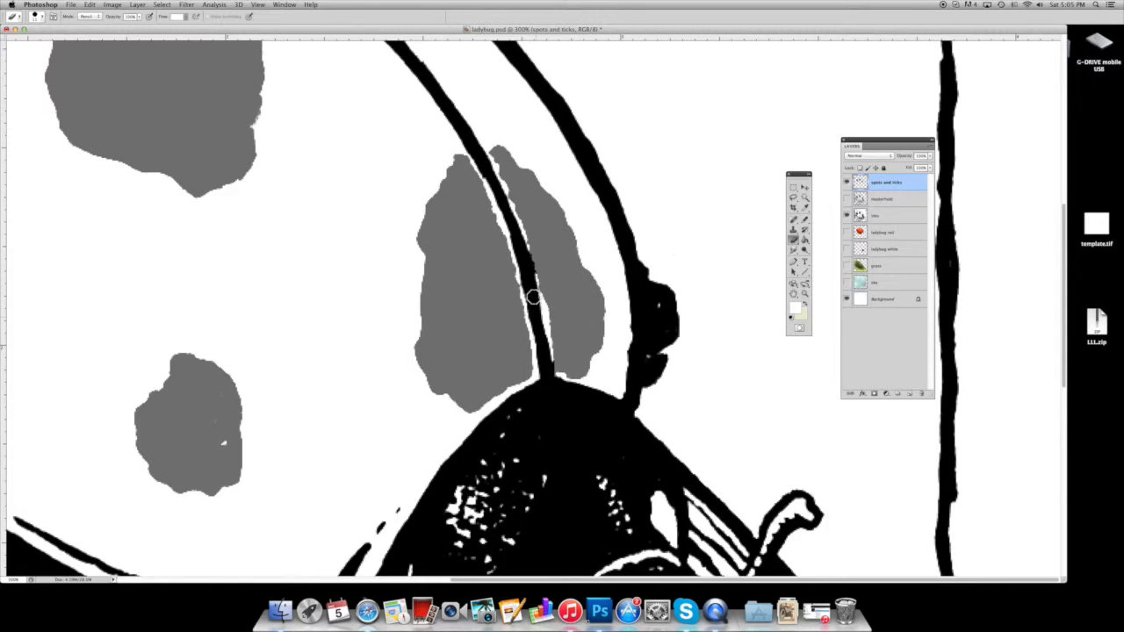
mouse_move(526, 279)
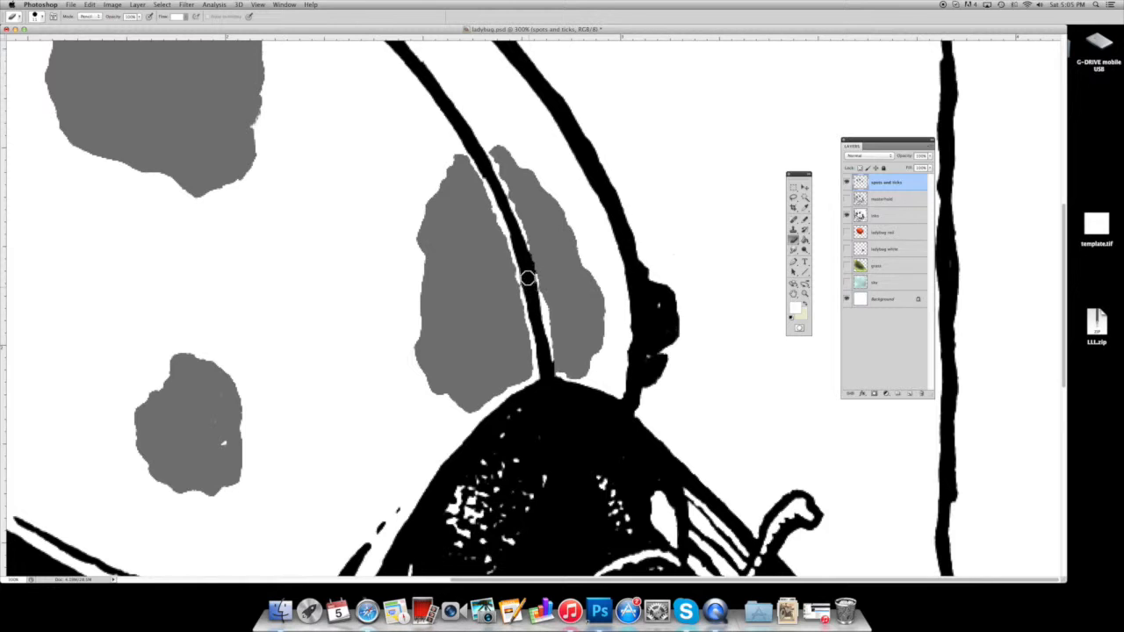
mouse_move(660, 282)
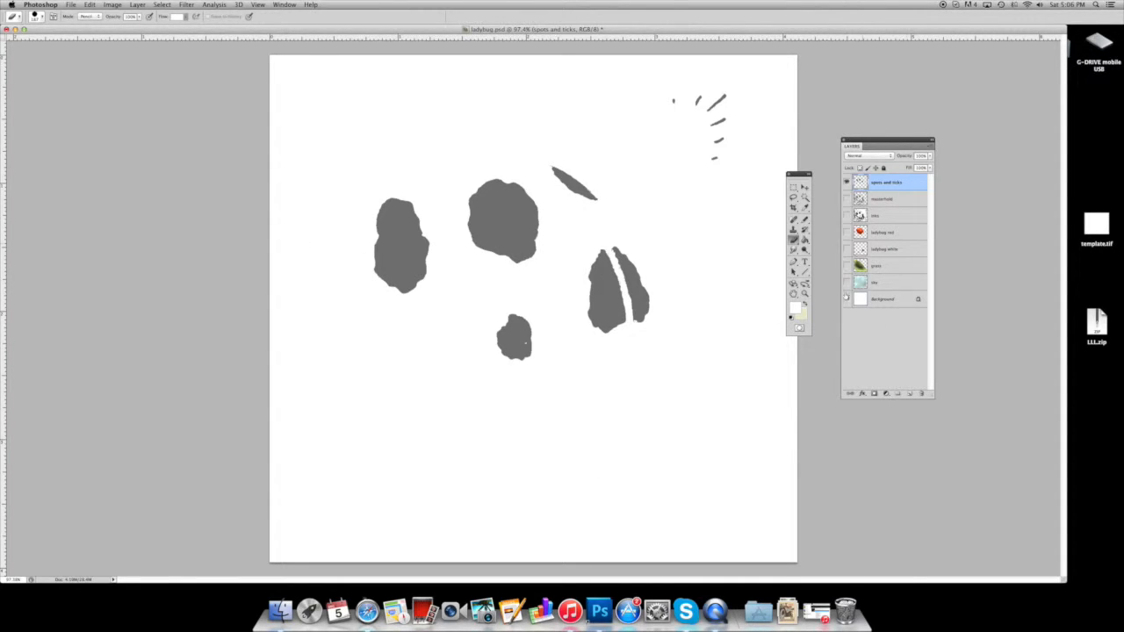
click(846, 298)
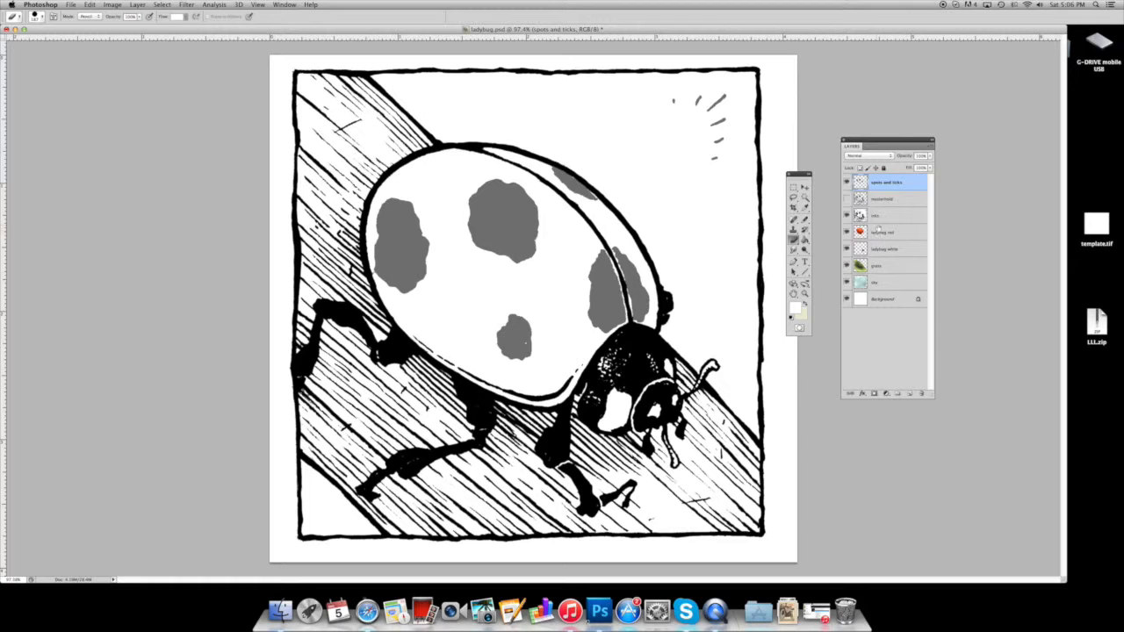
Step: Turn the colour layers back on to show the red shell, green leaf and blue sky
click(867, 154)
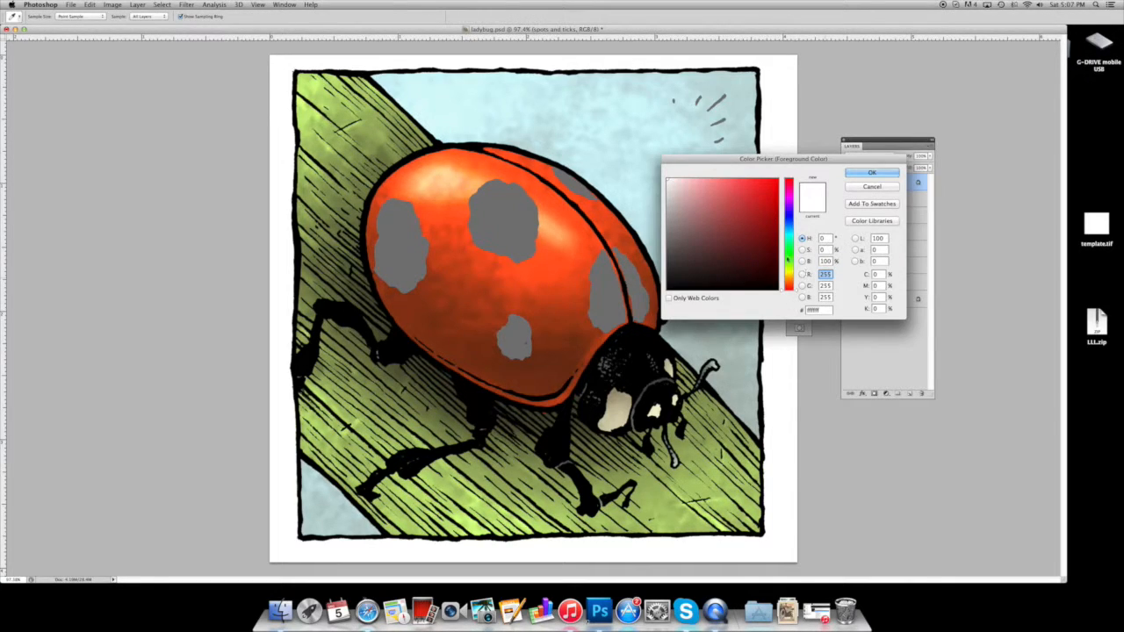
Step: Choose a dark brown foreground colour for the spots and undo the stray test stroke
click(699, 250)
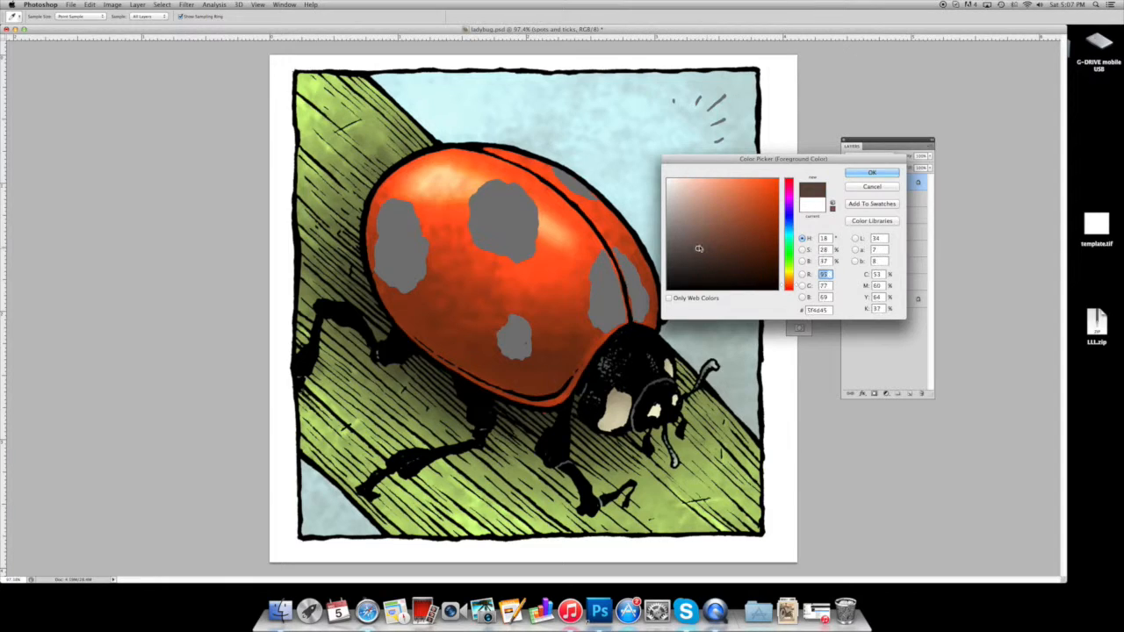
click(871, 172)
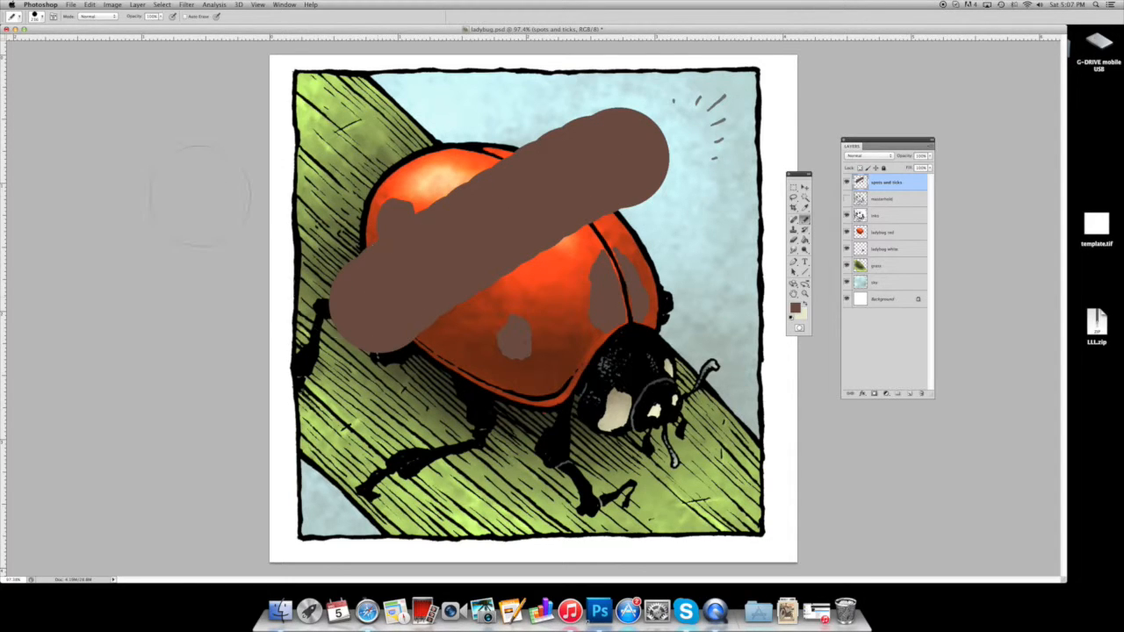
click(90, 4)
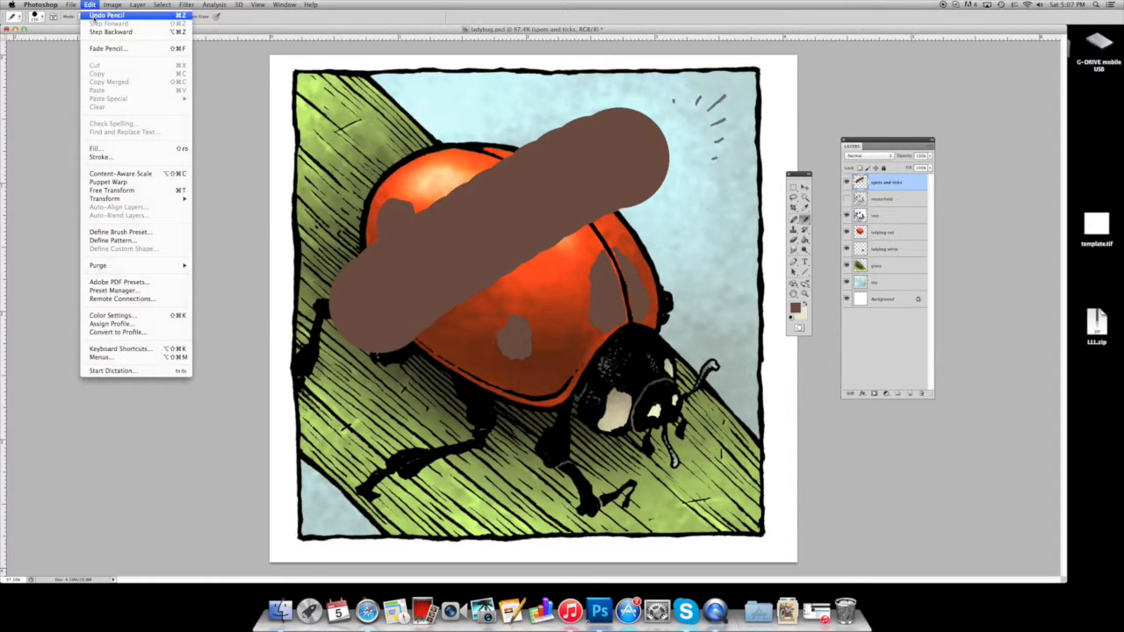
click(105, 14)
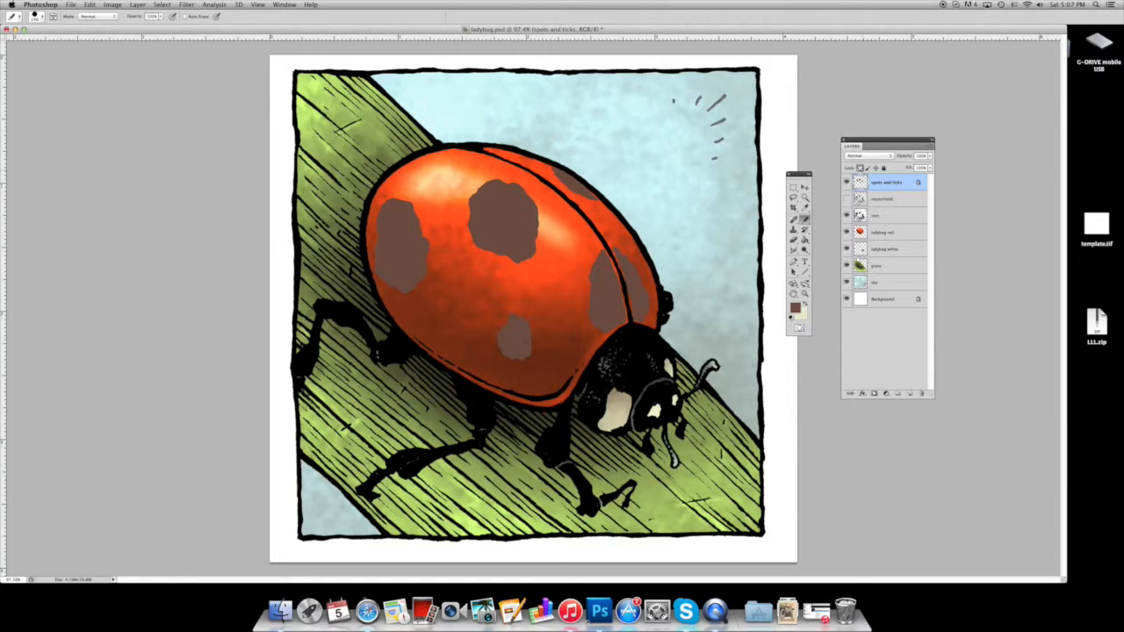
click(790, 312)
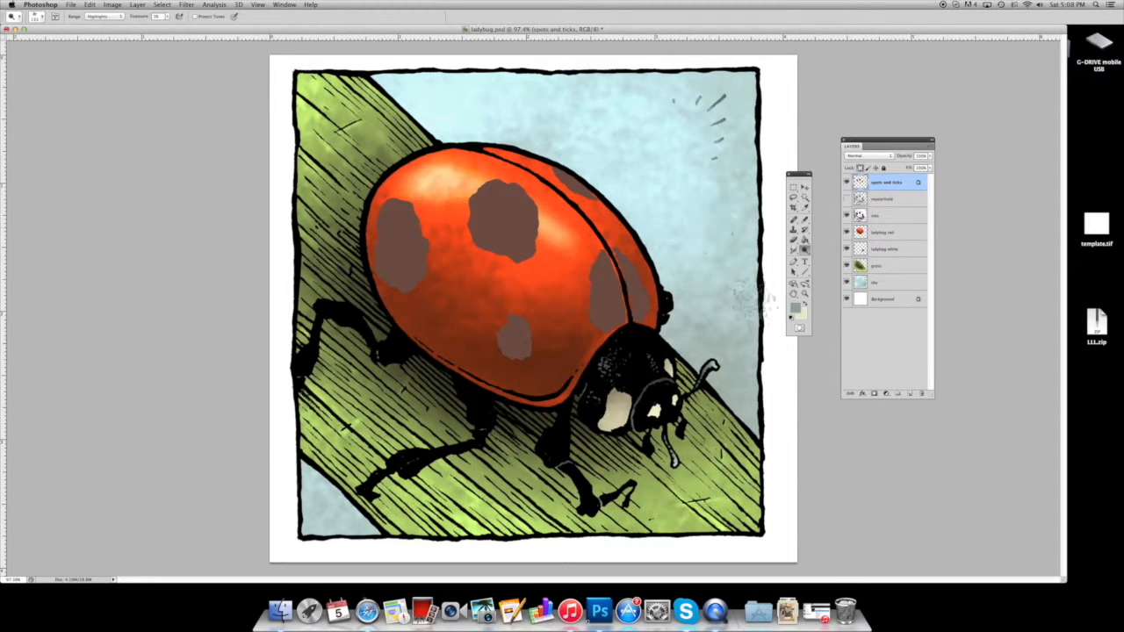
Step: Add darker, nearly black shading to the brown spots
click(794, 249)
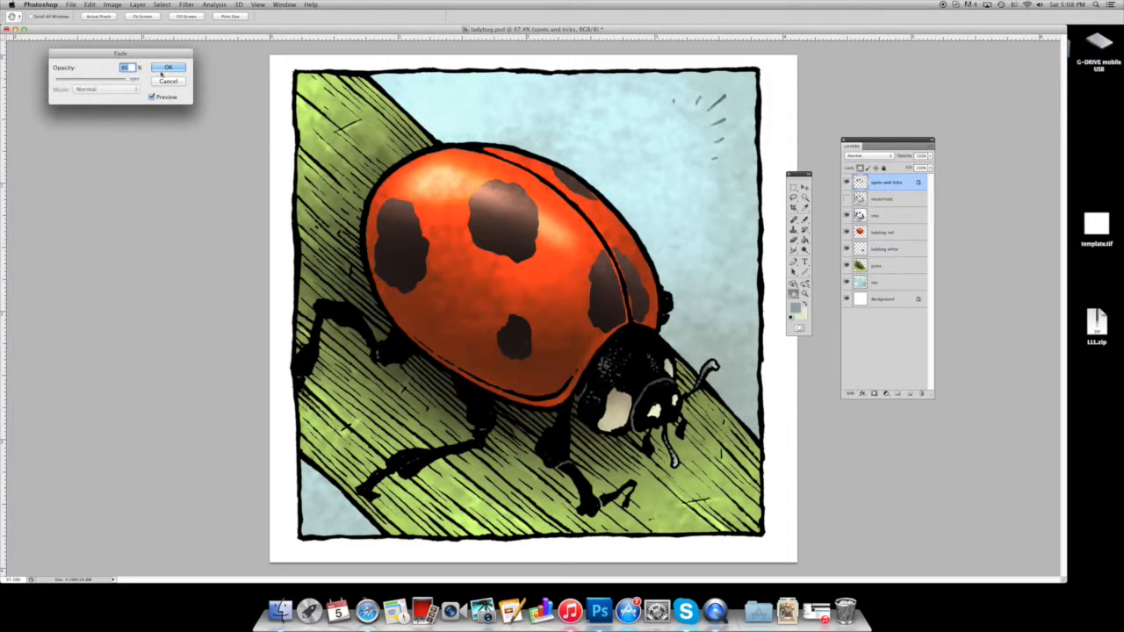
click(169, 67)
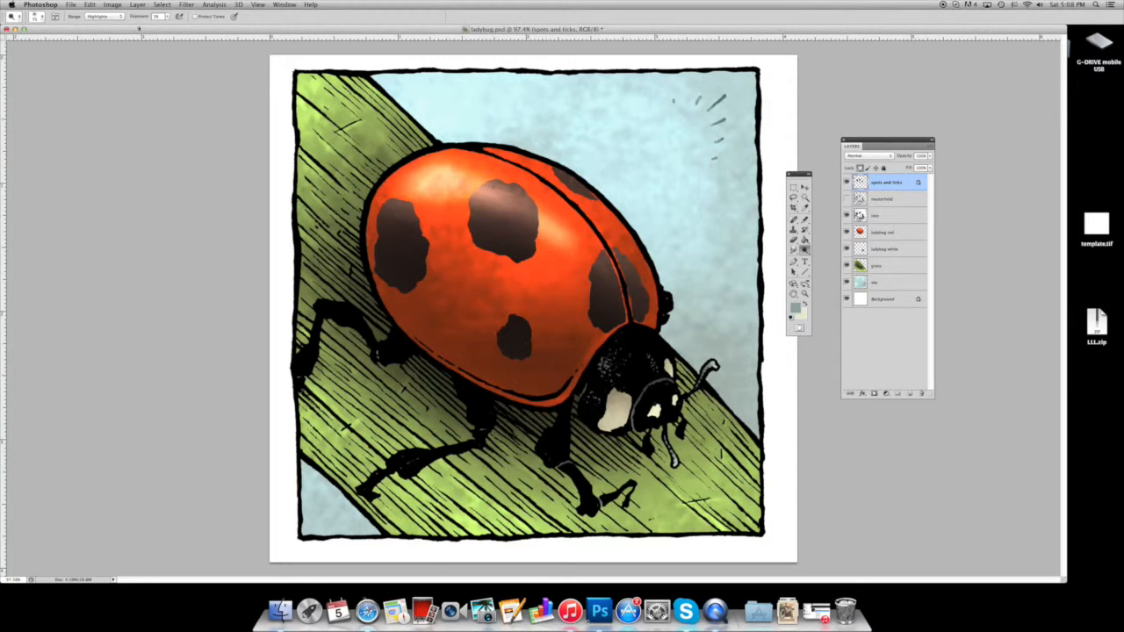
click(112, 4)
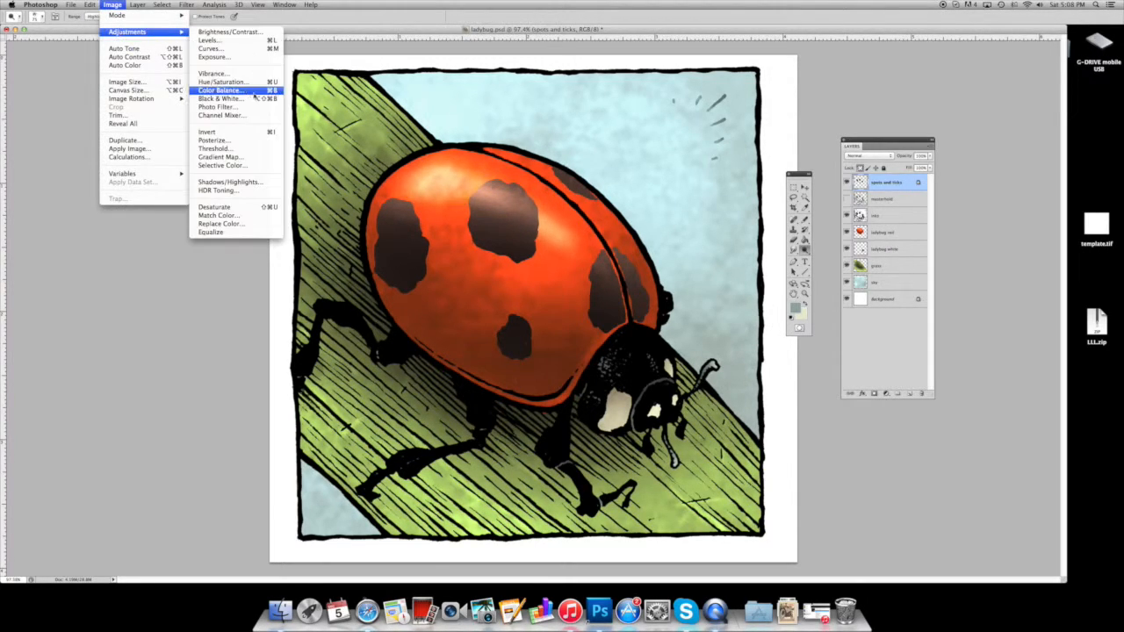
click(221, 92)
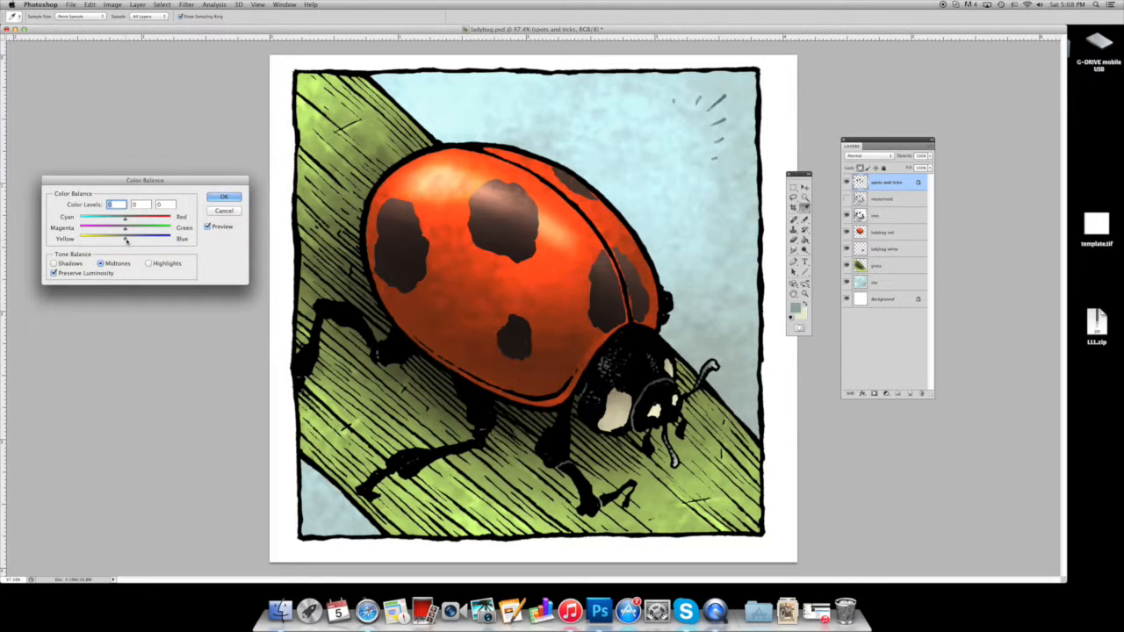
drag(127, 239, 116, 239)
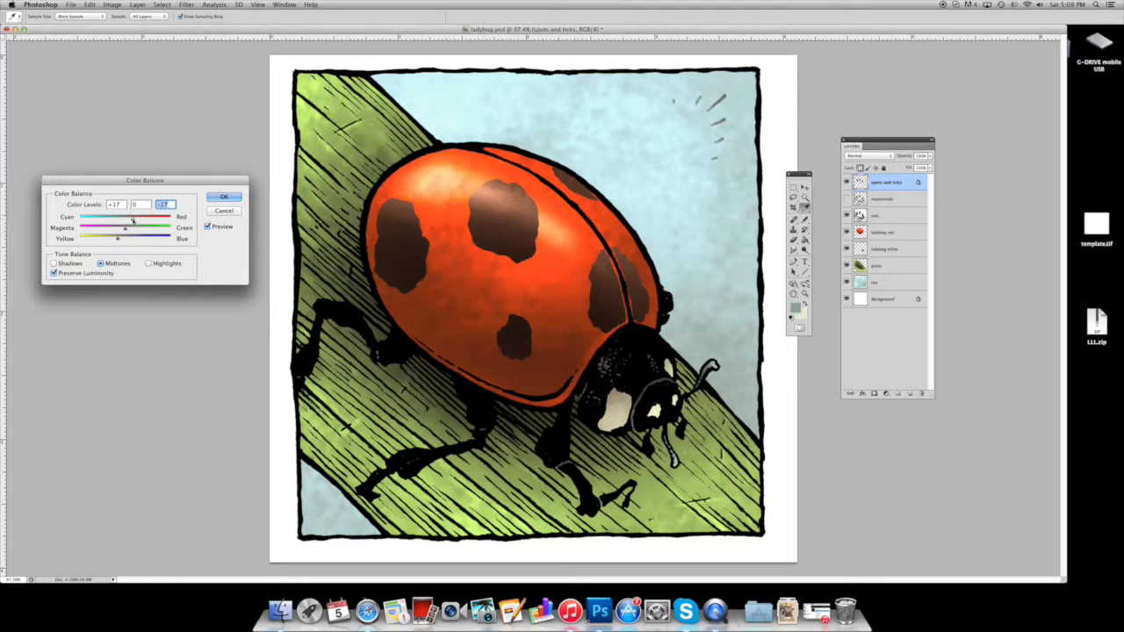
click(224, 197)
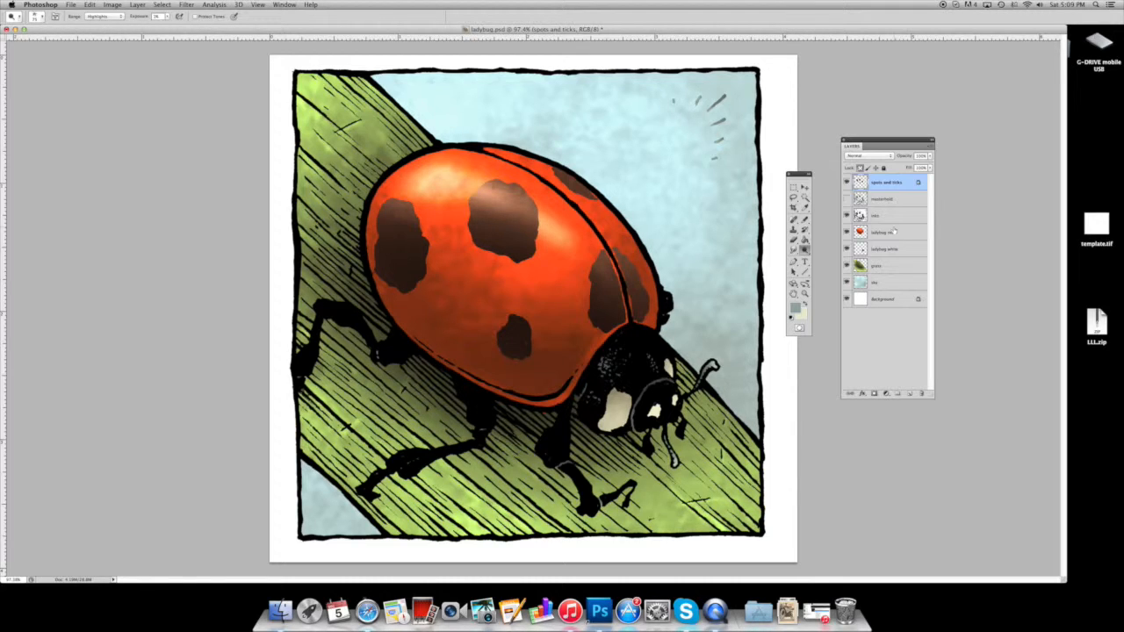
click(887, 180)
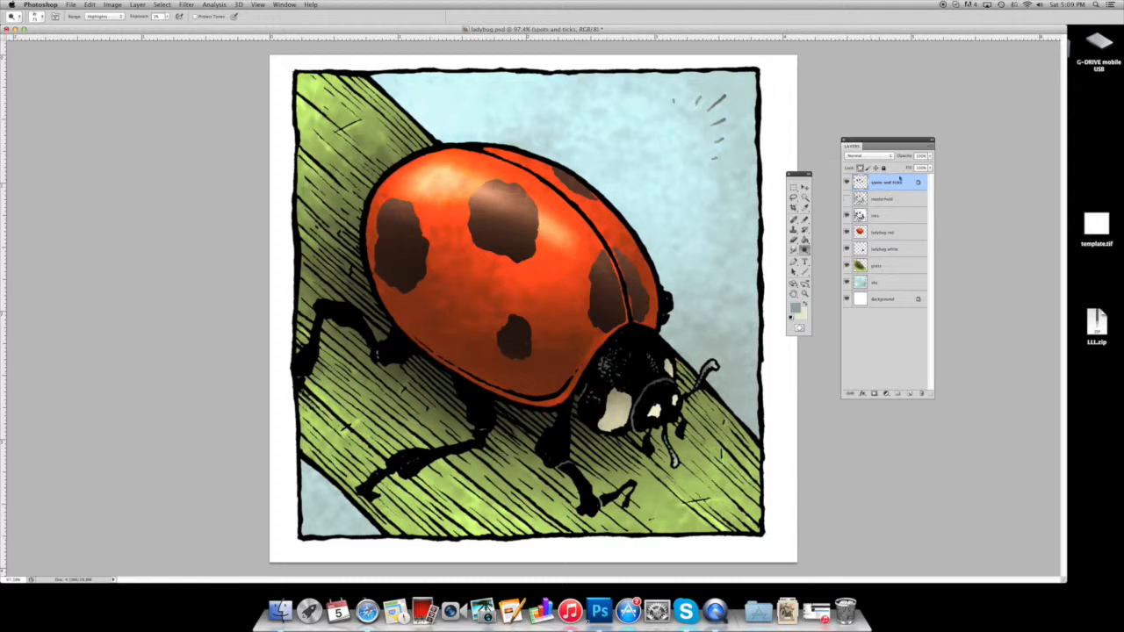